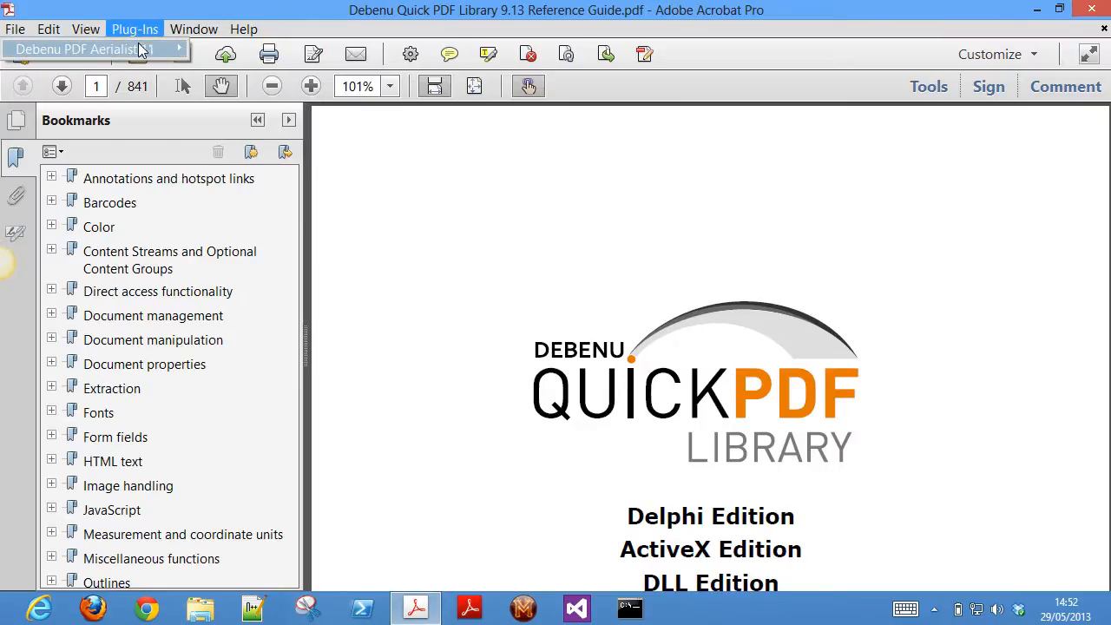
# - Show the tools pane, then open the Debenu PDF Aerialist 11 plug-in's Content Assembly submenu
pyautogui.click(83, 48)
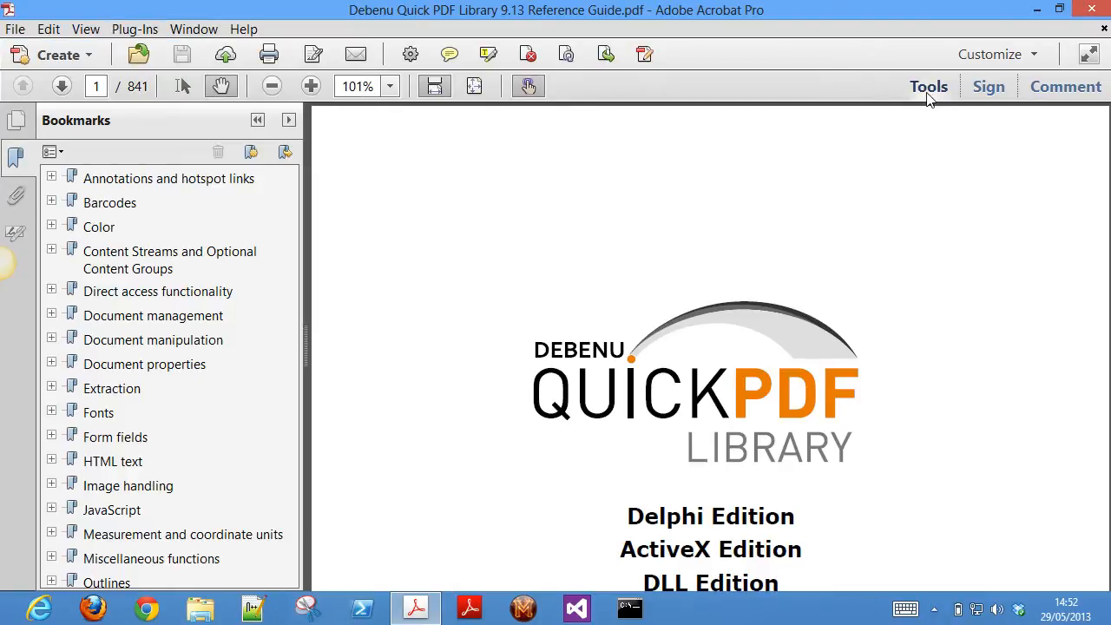
pyautogui.click(928, 85)
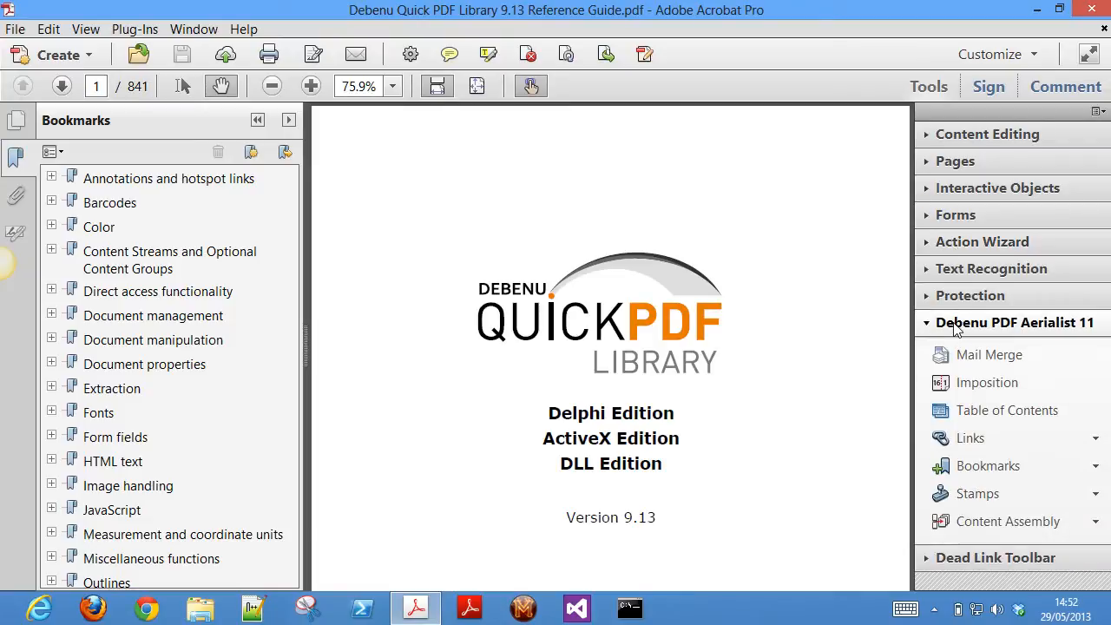
pyautogui.click(995, 557)
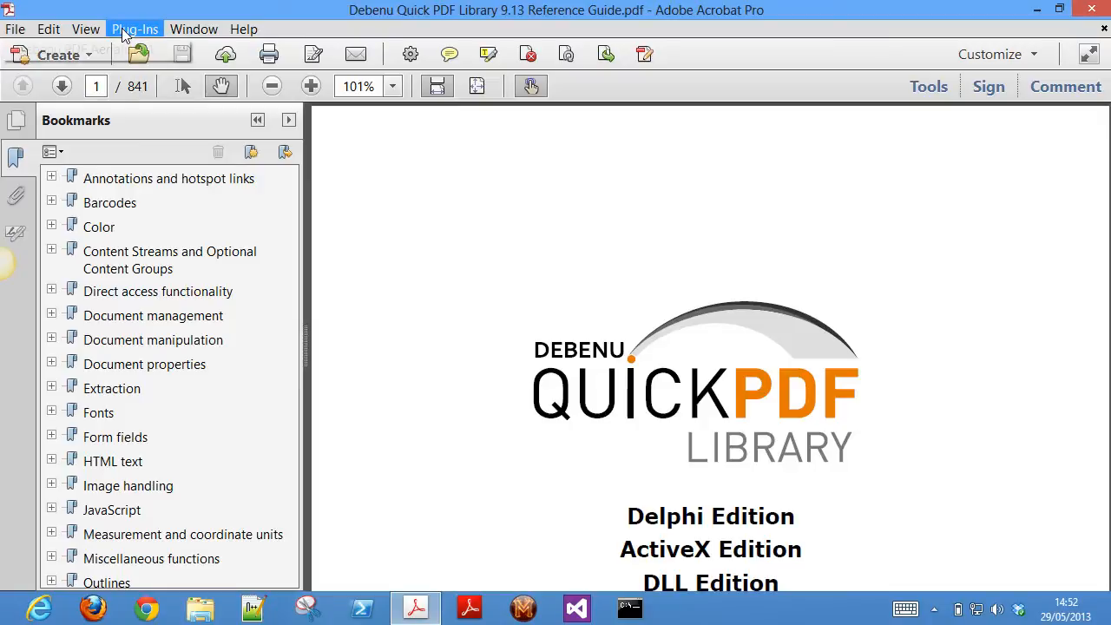
pyautogui.click(135, 29)
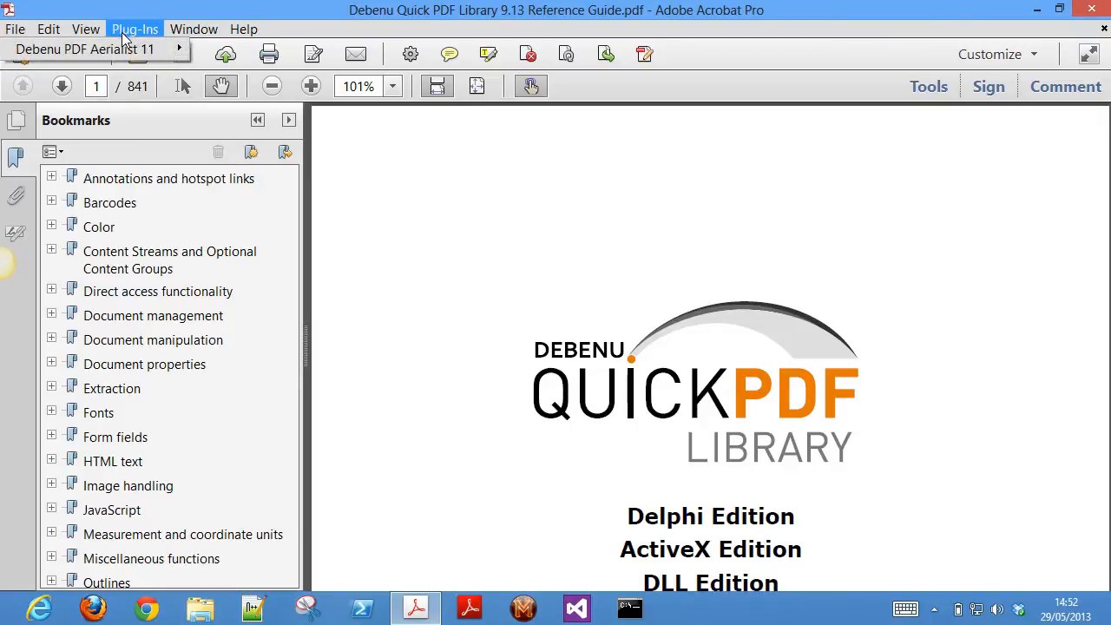
pyautogui.click(83, 49)
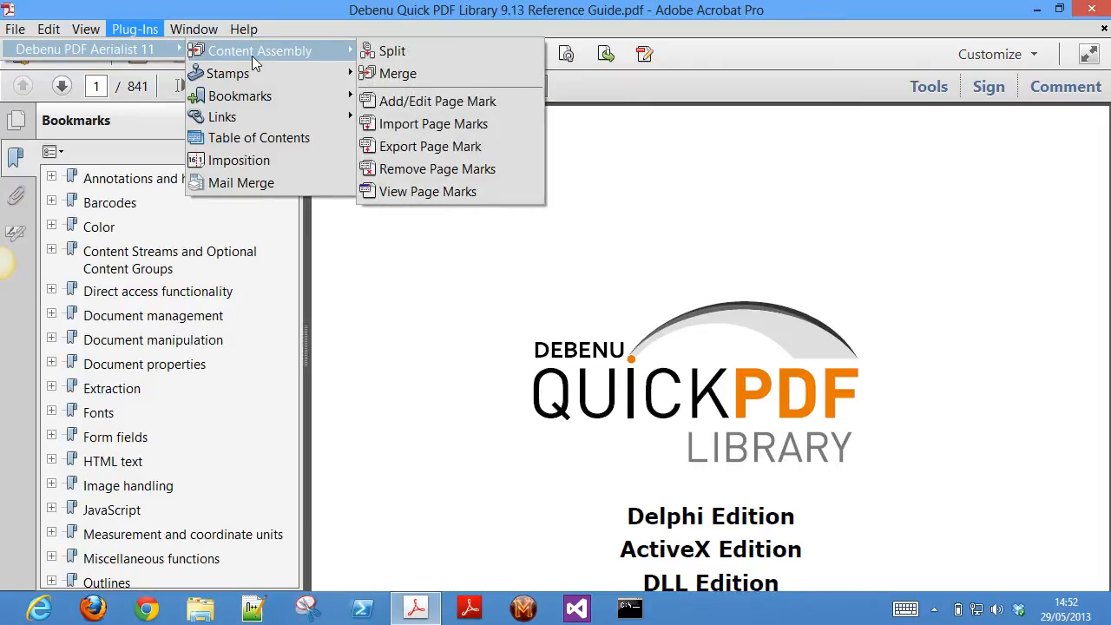
pyautogui.moveTo(475, 51)
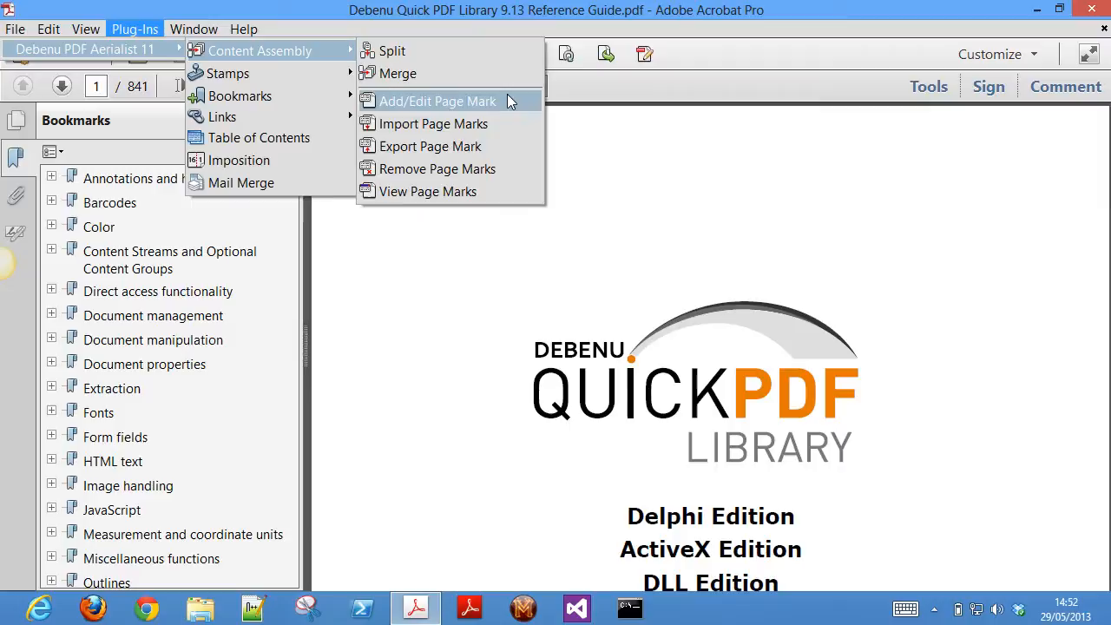
pyautogui.moveTo(513, 109)
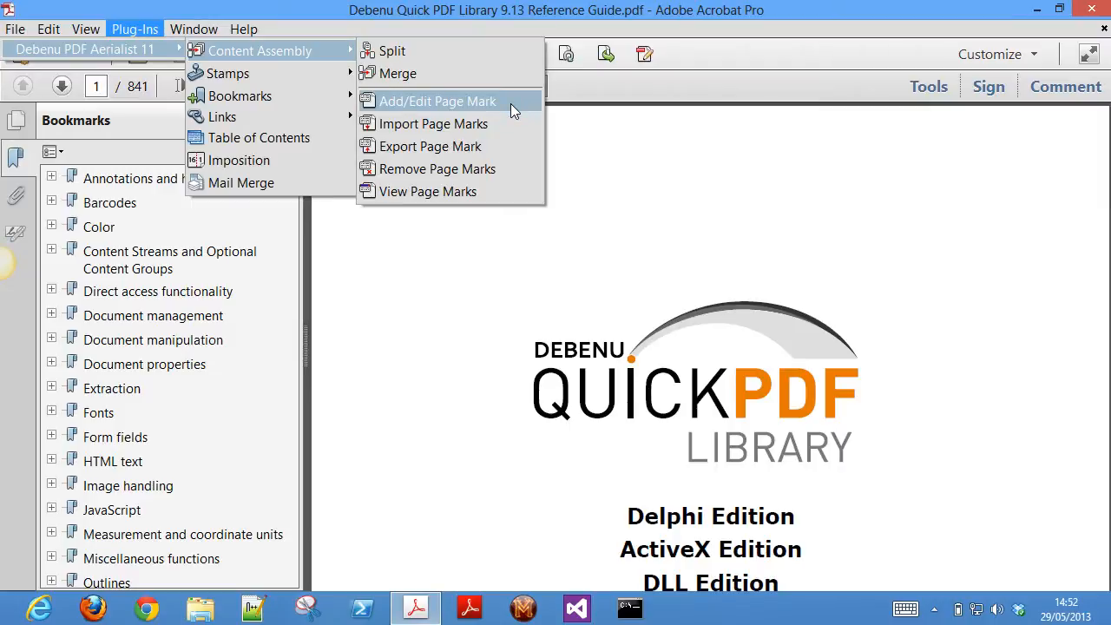
pyautogui.moveTo(228, 73)
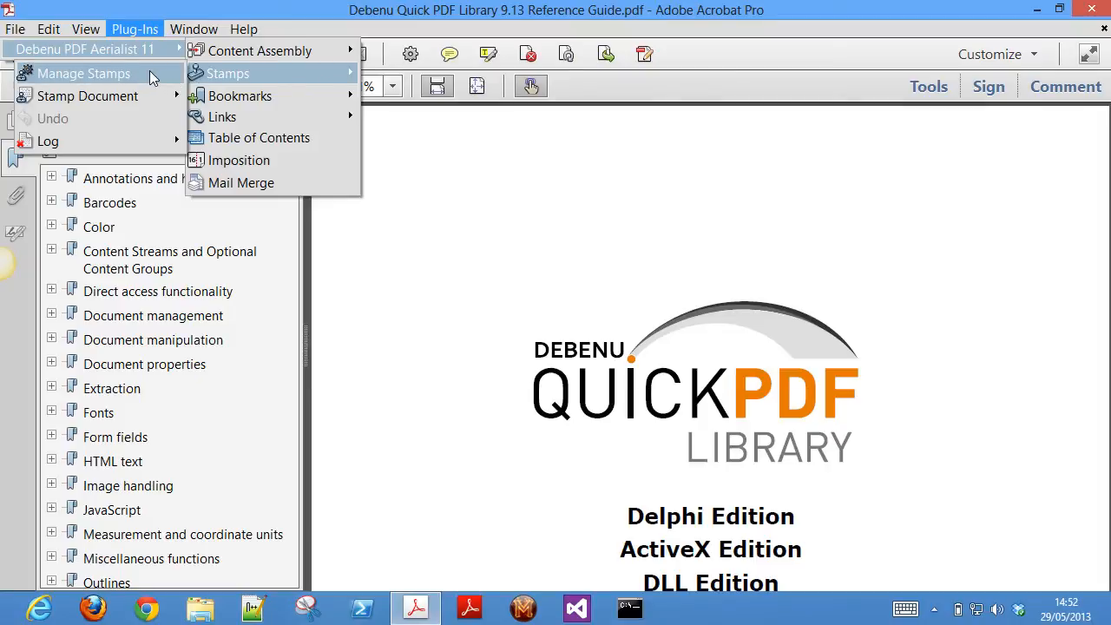
# - In Manage Stamps, preview the Header Profile stamps and list the Add Stamp types
pyautogui.click(83, 73)
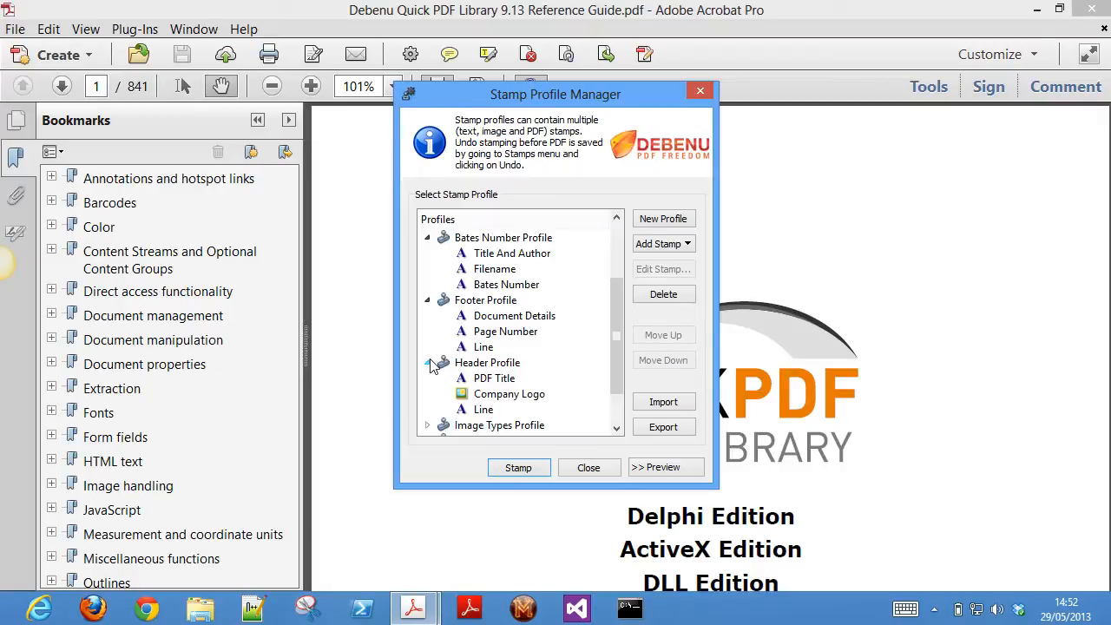
pyautogui.click(665, 467)
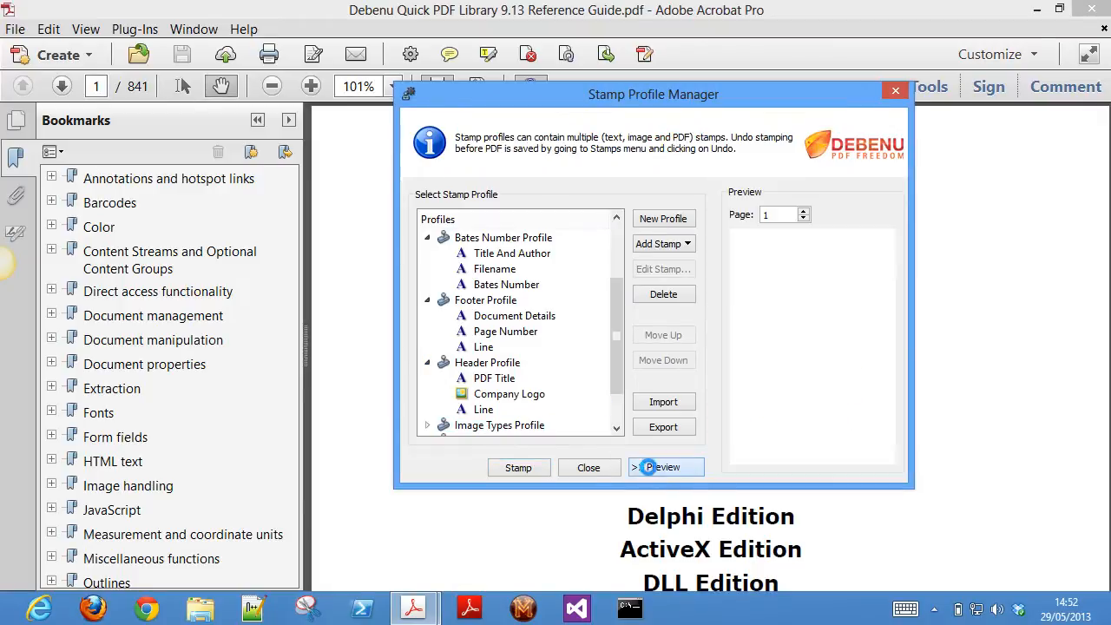
pyautogui.click(662, 243)
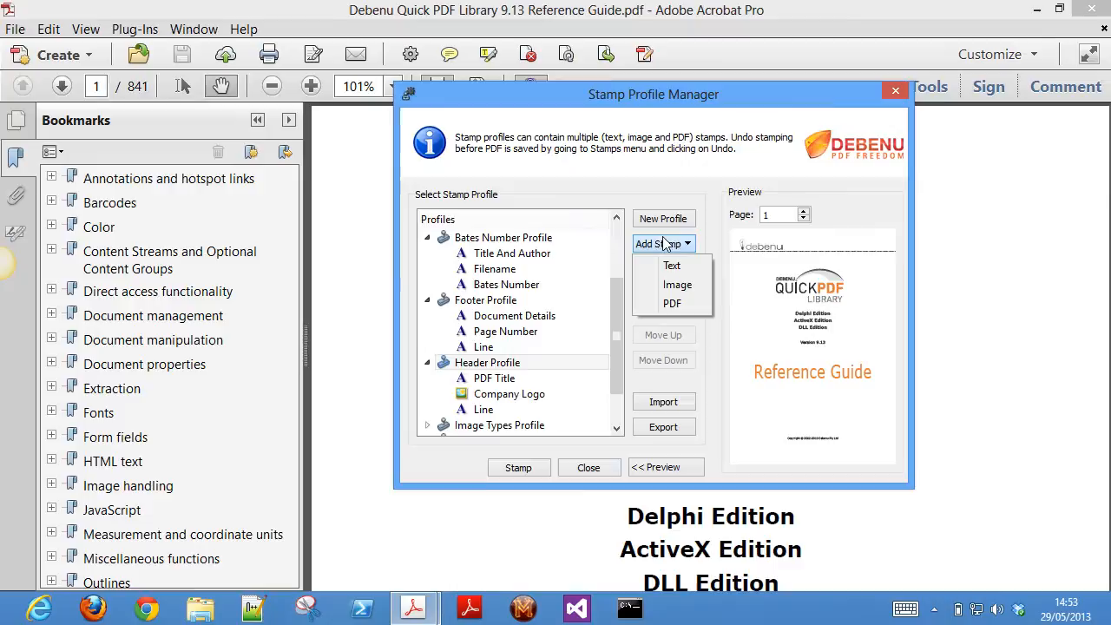
pyautogui.click(672, 265)
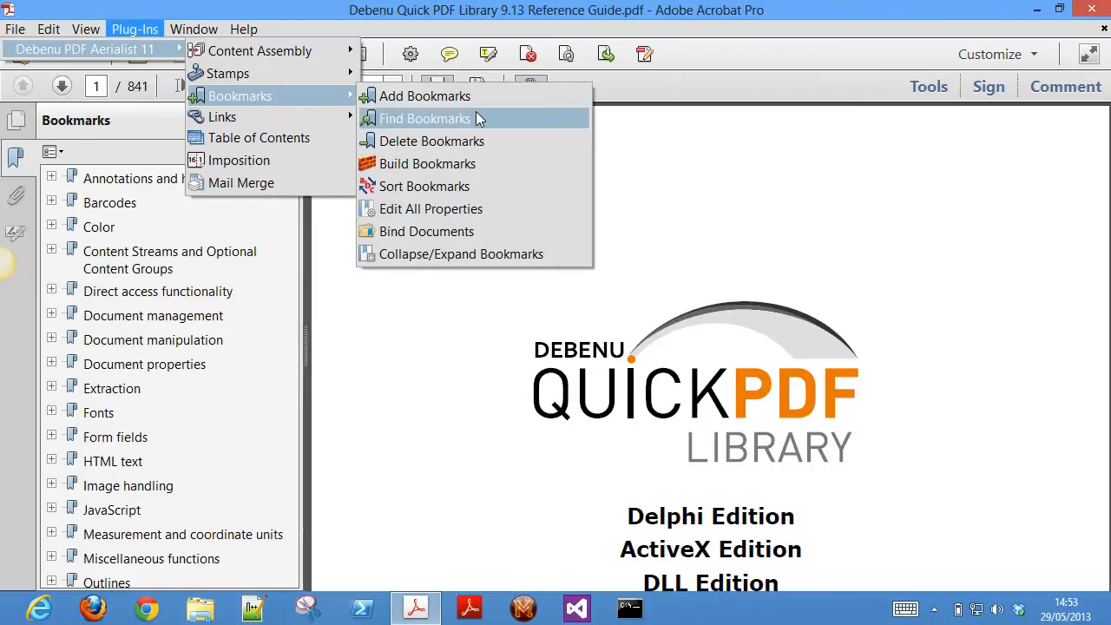
pyautogui.moveTo(548, 95)
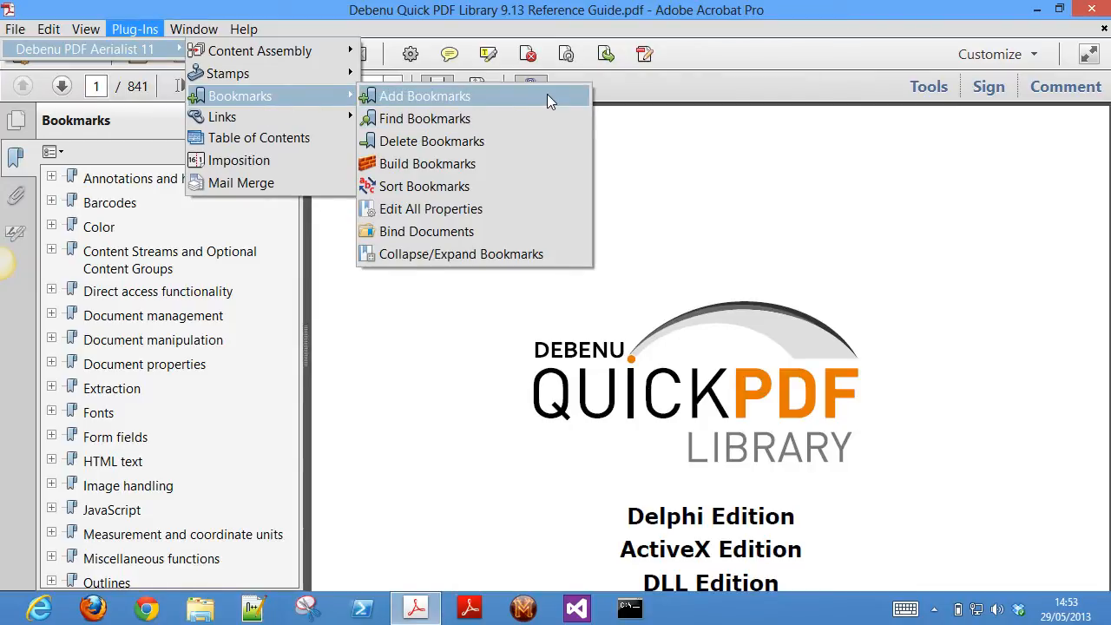
pyautogui.moveTo(555, 119)
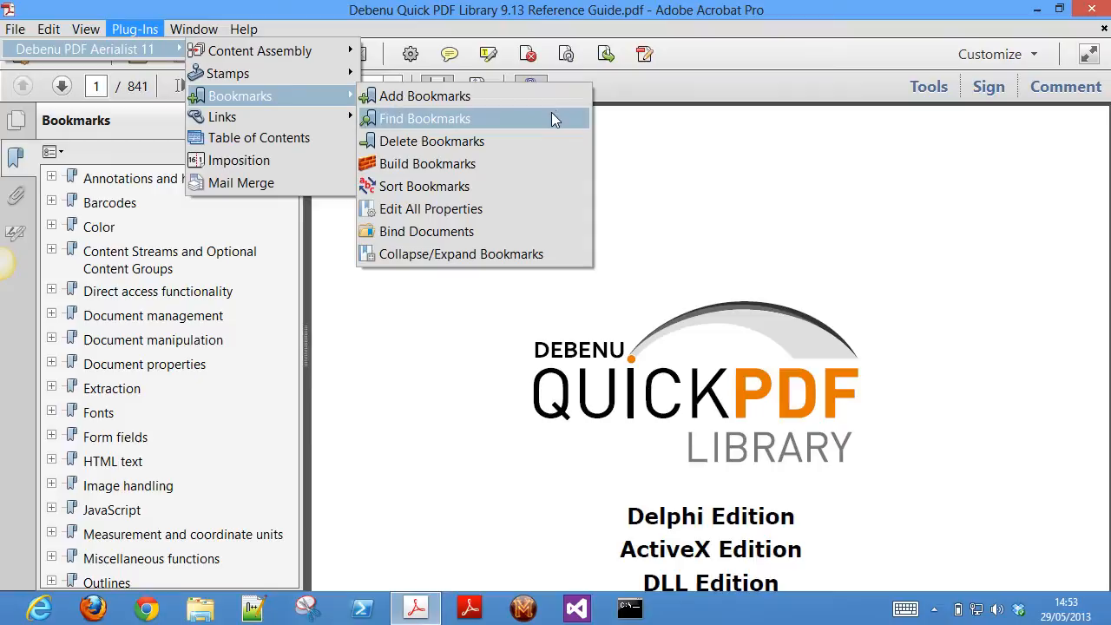
pyautogui.moveTo(547, 141)
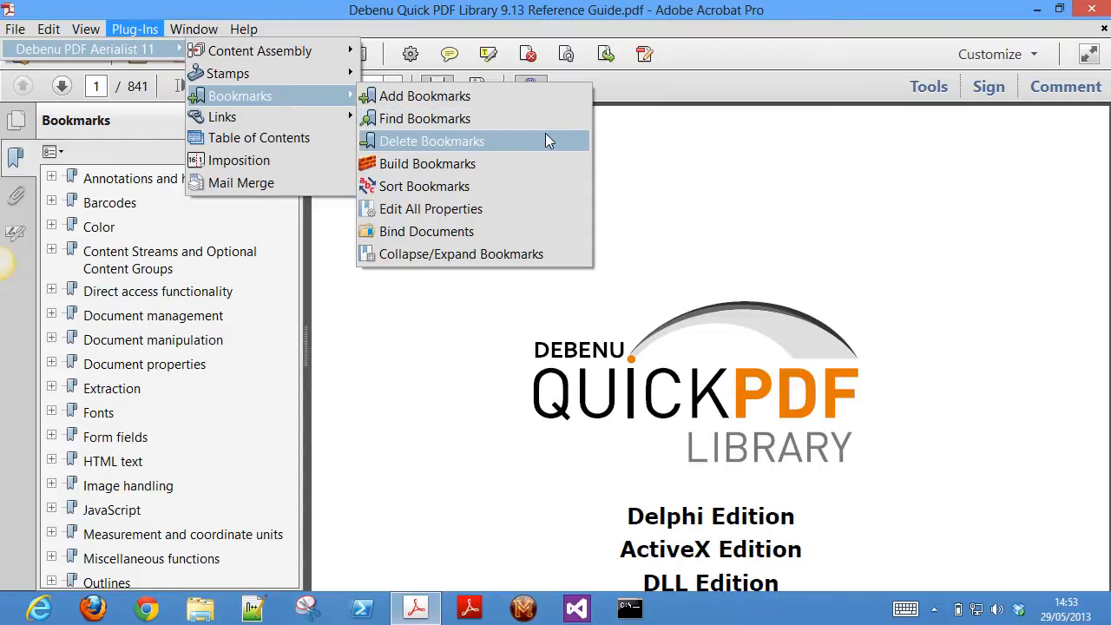
# - Review Build Bookmarks Level 1 font criteria (Verdana, 18 pt) and close the settings
pyautogui.click(427, 163)
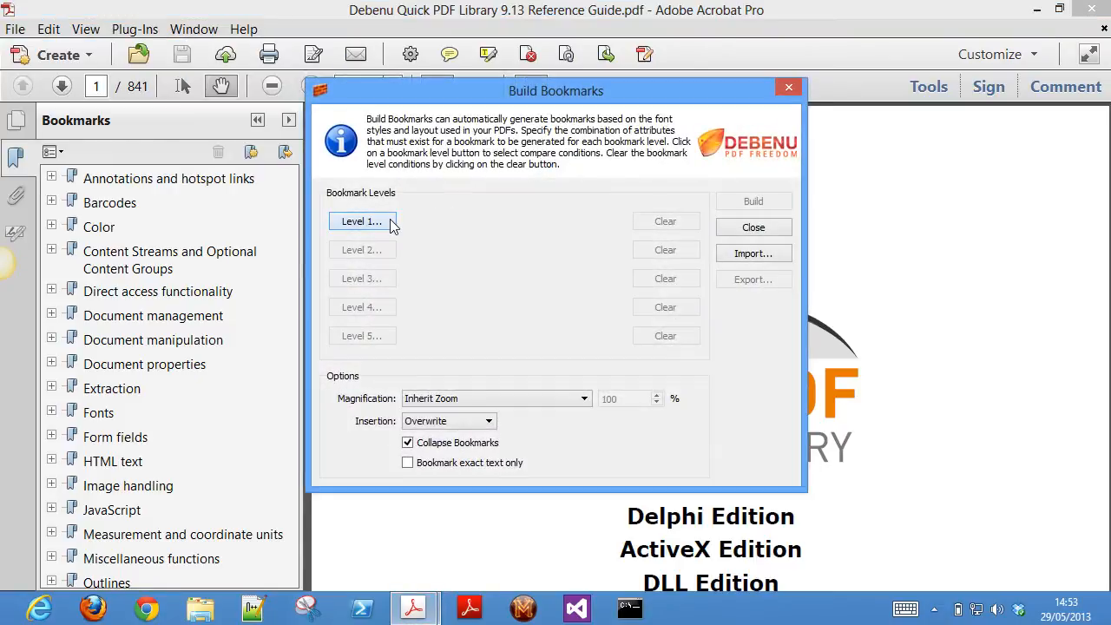
pyautogui.click(361, 221)
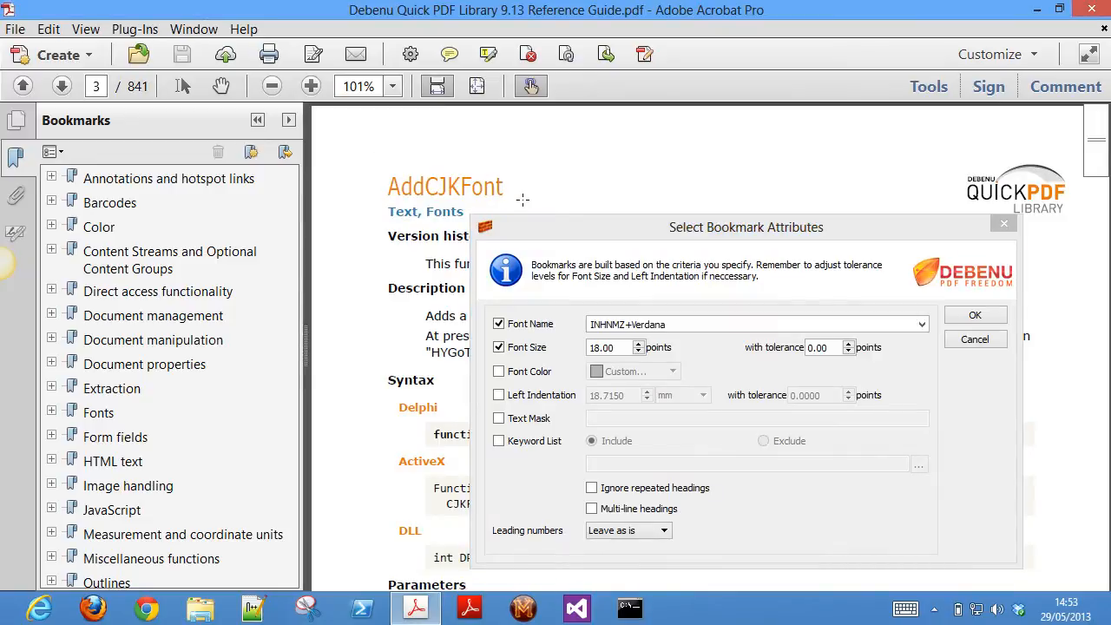
pyautogui.click(973, 314)
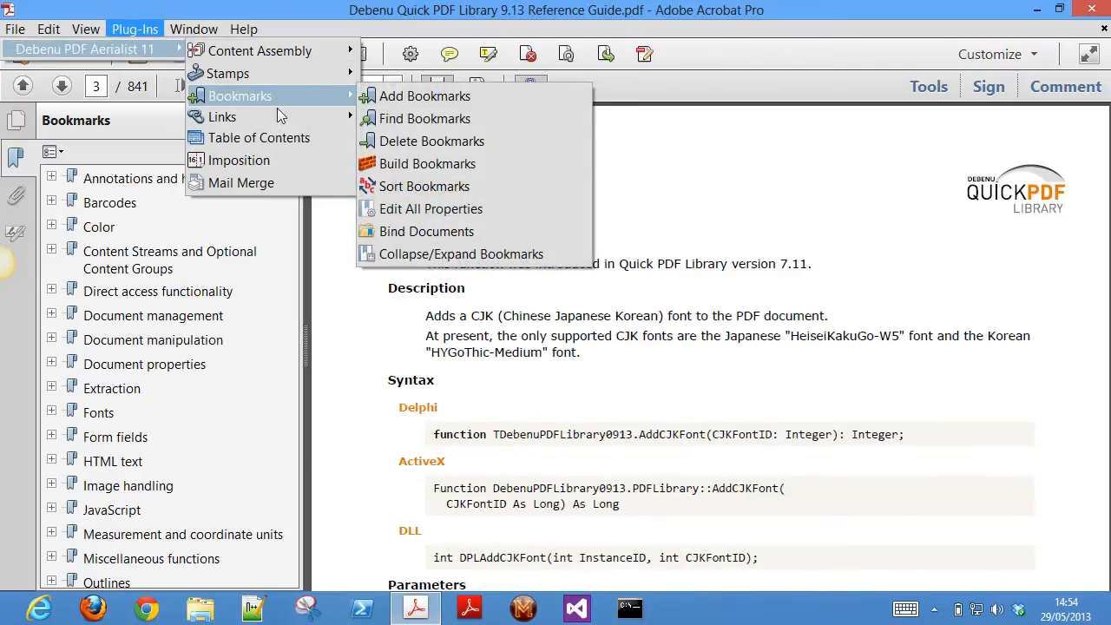
pyautogui.moveTo(573, 223)
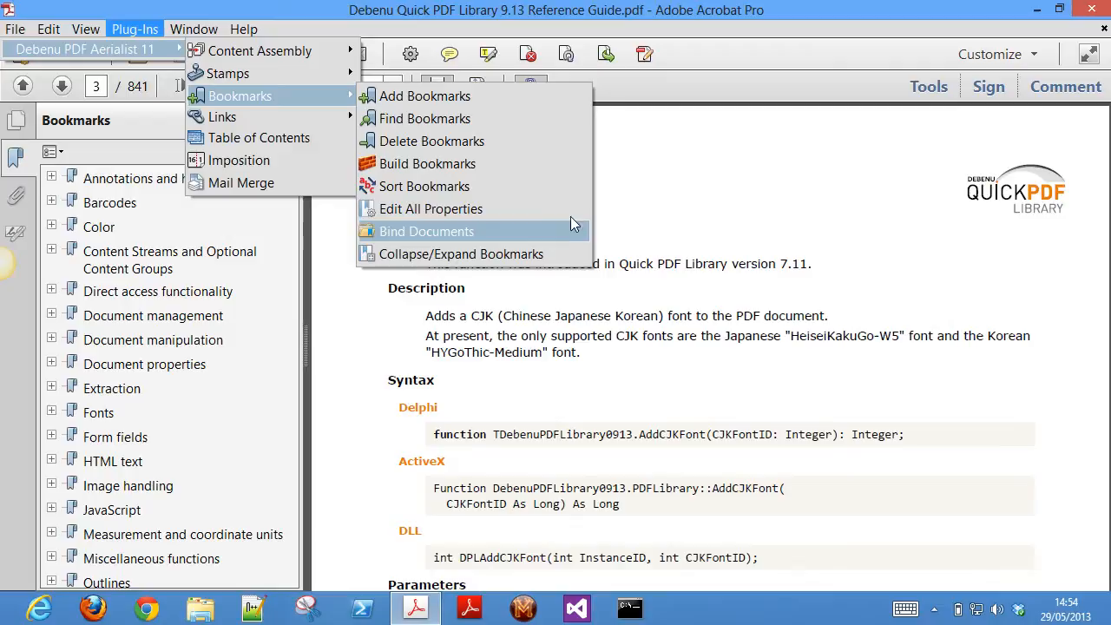
# - Review the Bind Documents root folder and bookmark options, then close them
pyautogui.click(426, 231)
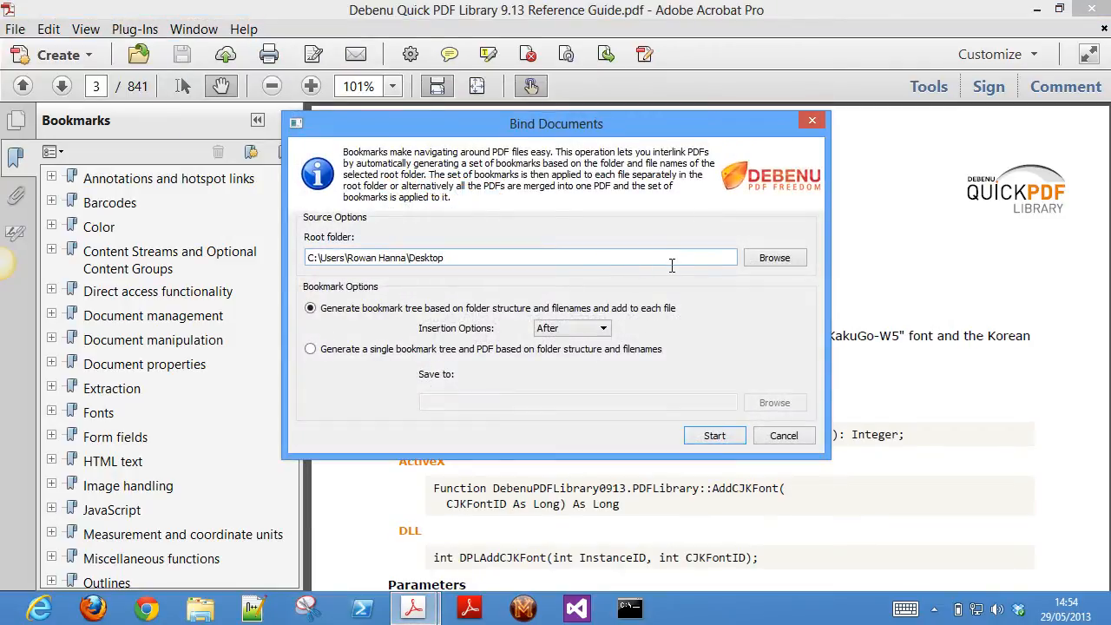
pyautogui.moveTo(634, 347)
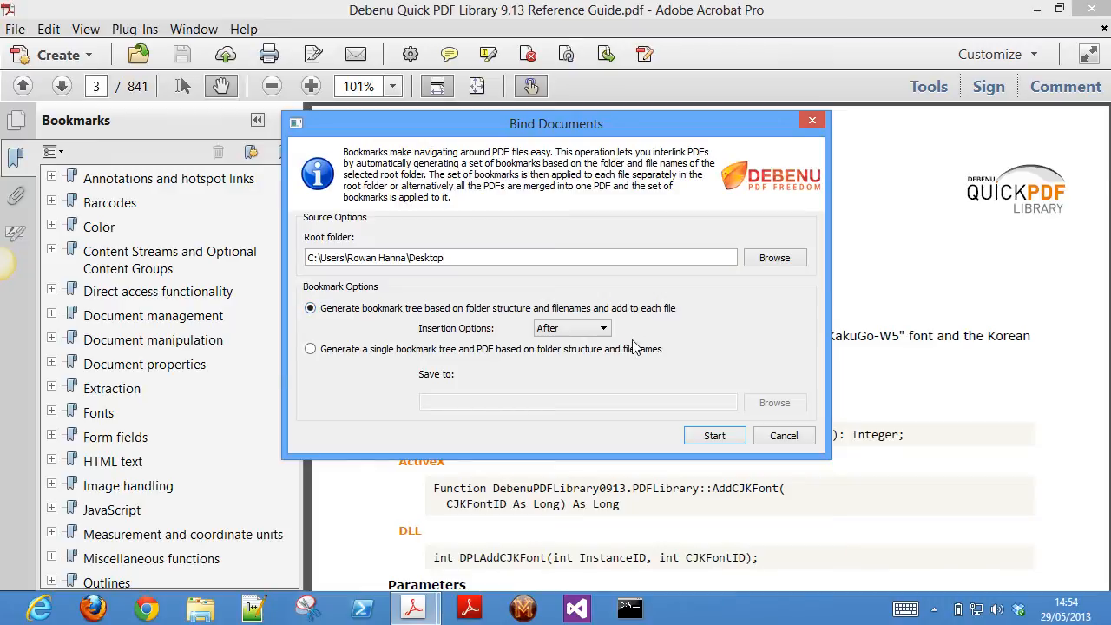
pyautogui.click(310, 348)
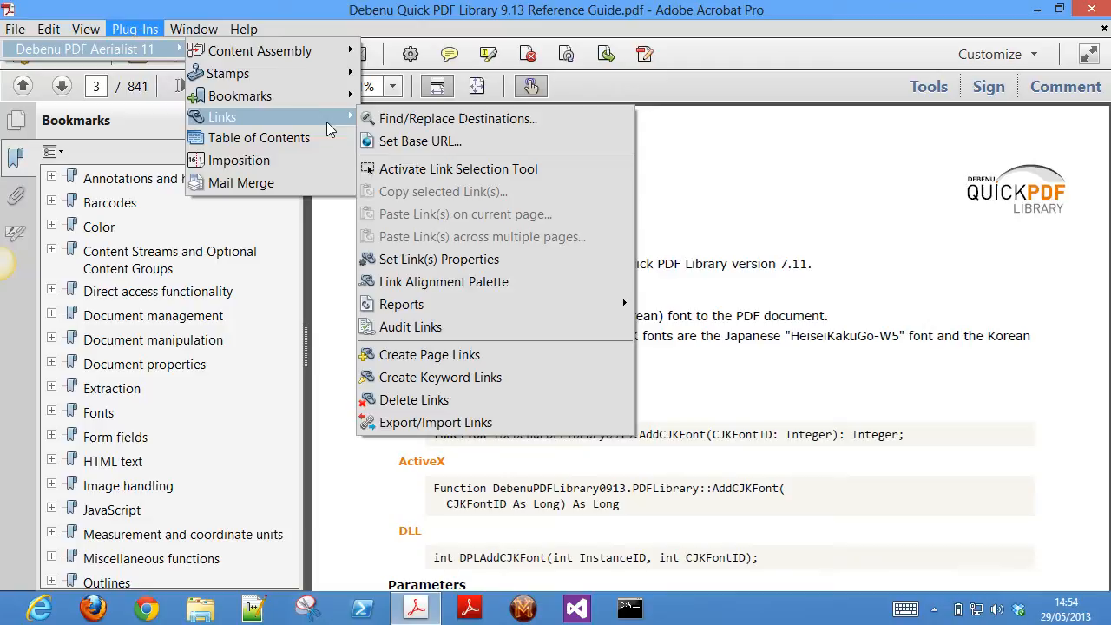
# - Find link destinations by Page Number with Find all and More options, then right-click the Fonts link
pyautogui.click(458, 118)
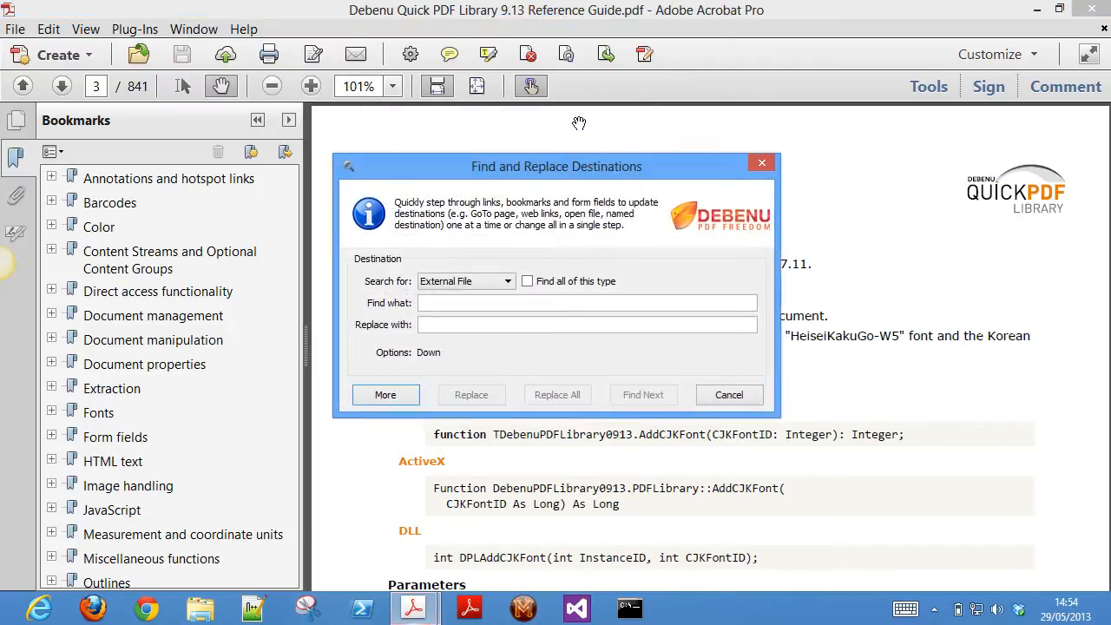
pyautogui.click(465, 280)
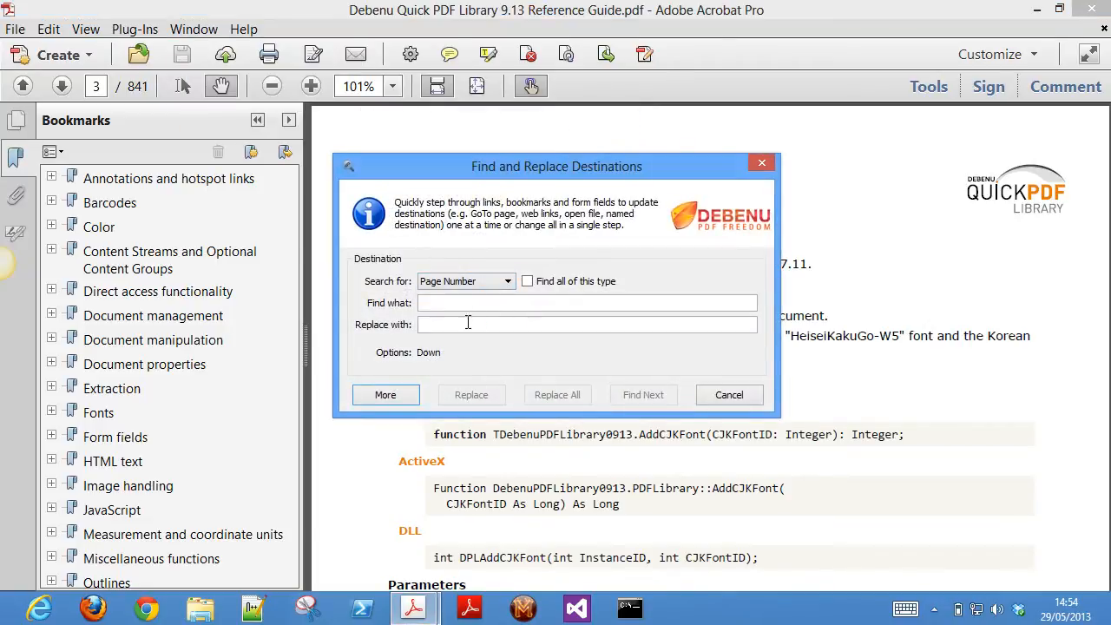
pyautogui.click(385, 394)
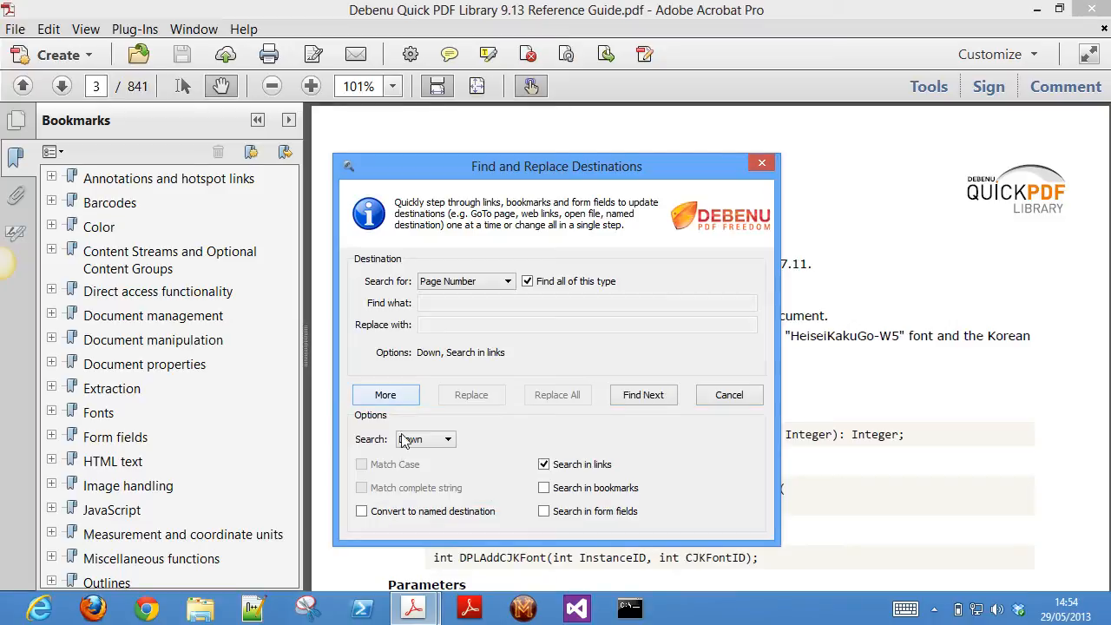
pyautogui.click(506, 280)
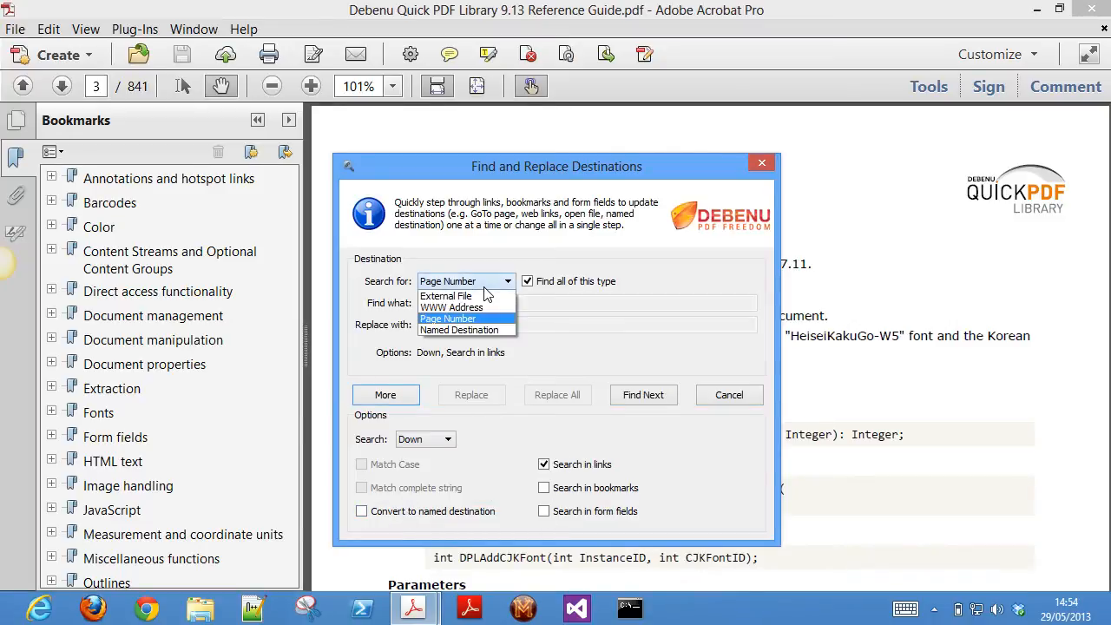
pyautogui.click(448, 318)
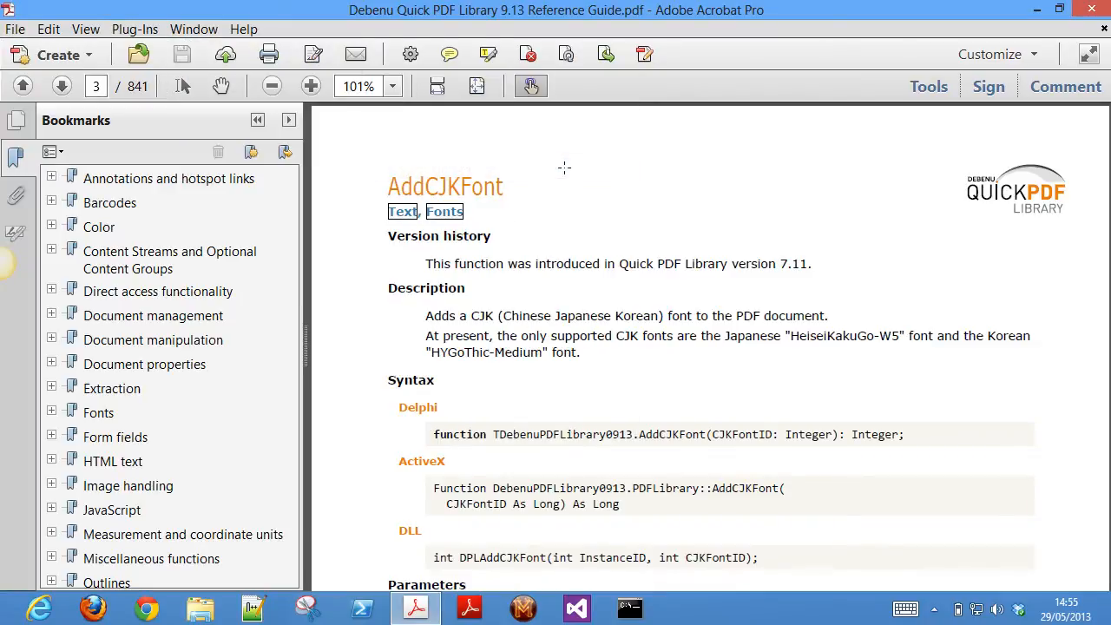
pyautogui.rightClick(443, 211)
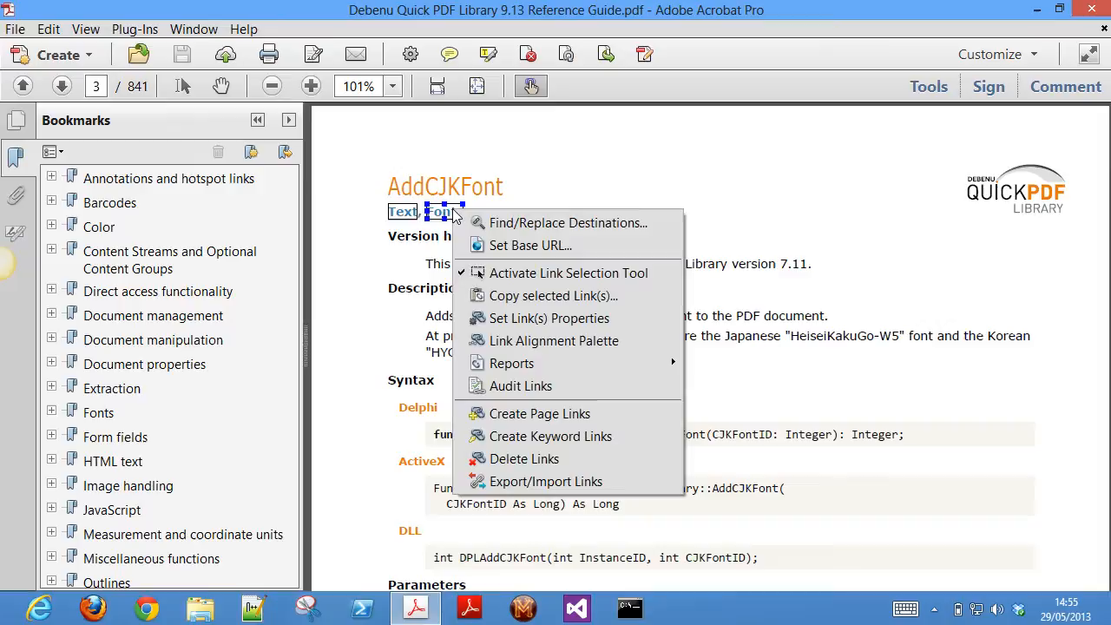
pyautogui.click(134, 29)
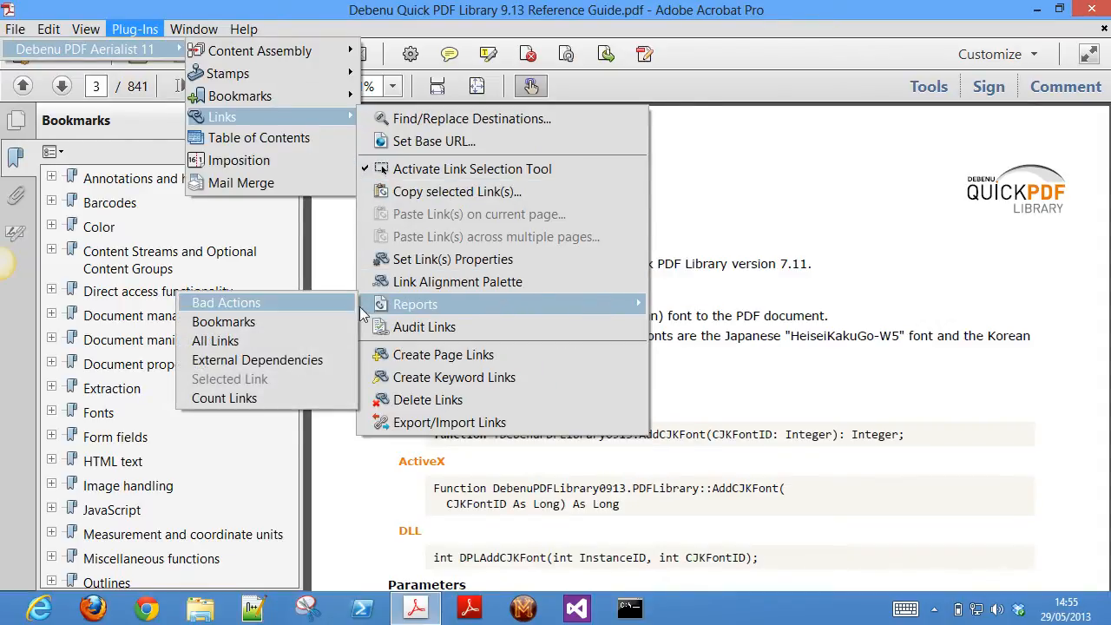
pyautogui.moveTo(328, 340)
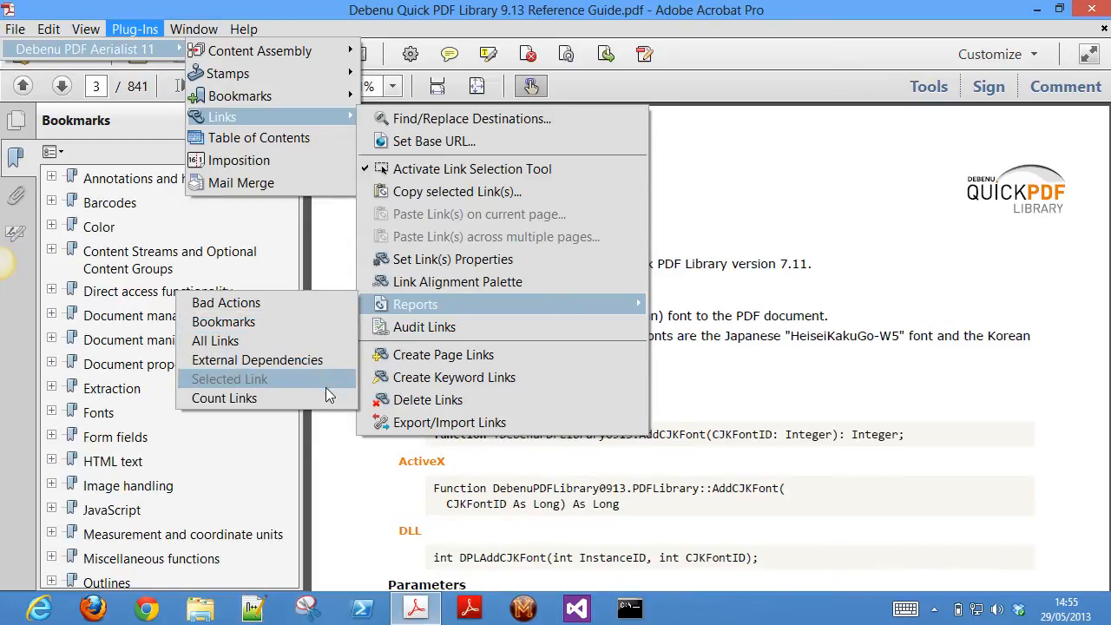
pyautogui.click(425, 327)
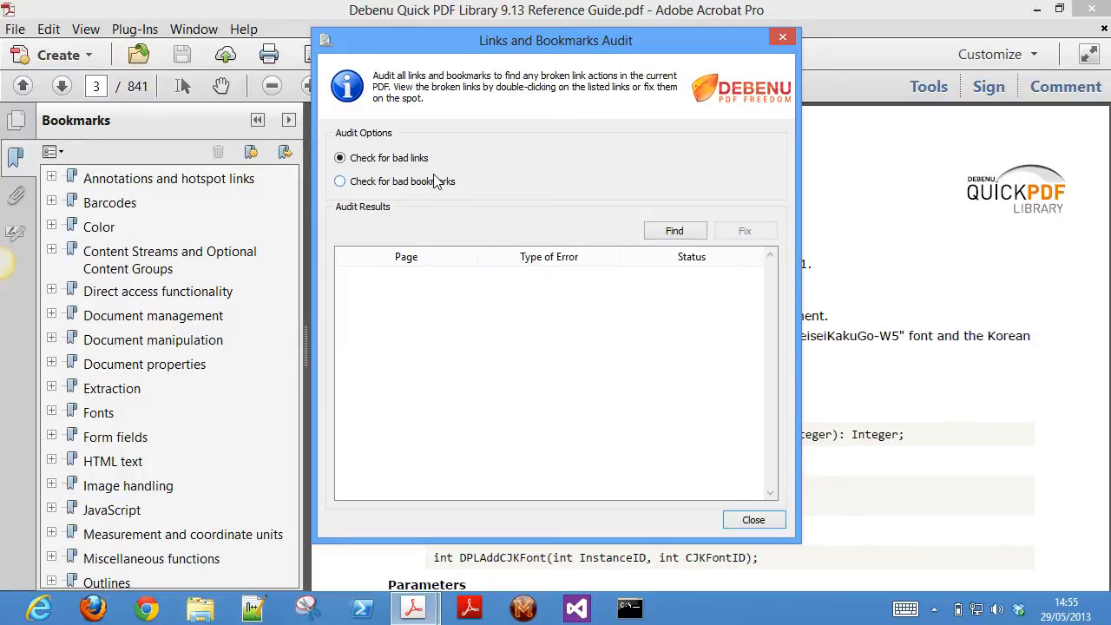
pyautogui.click(340, 182)
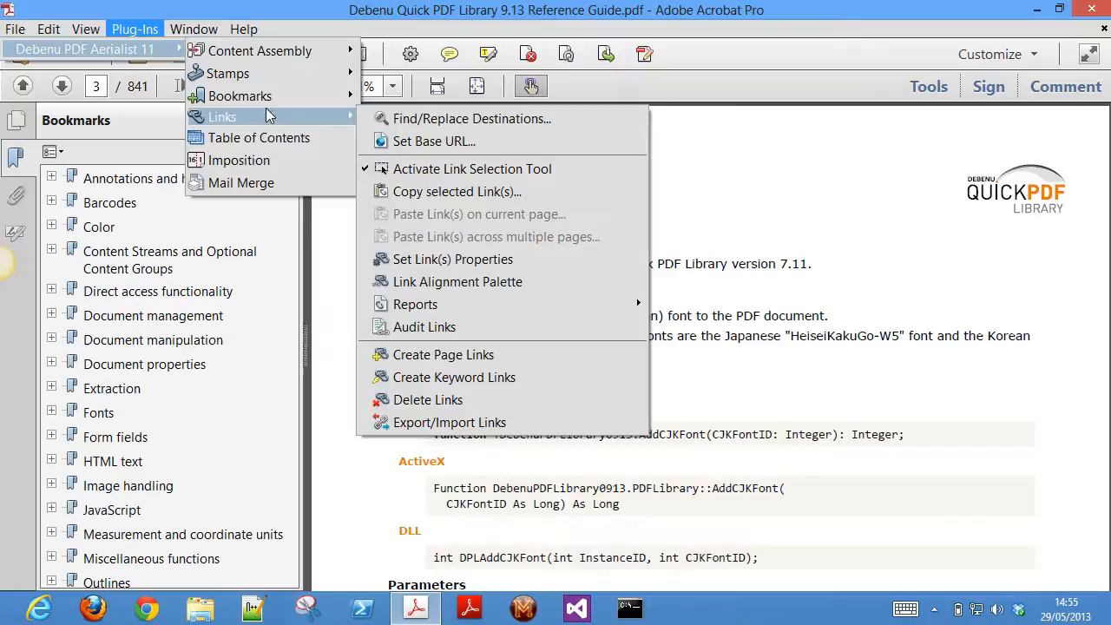
pyautogui.moveTo(598, 347)
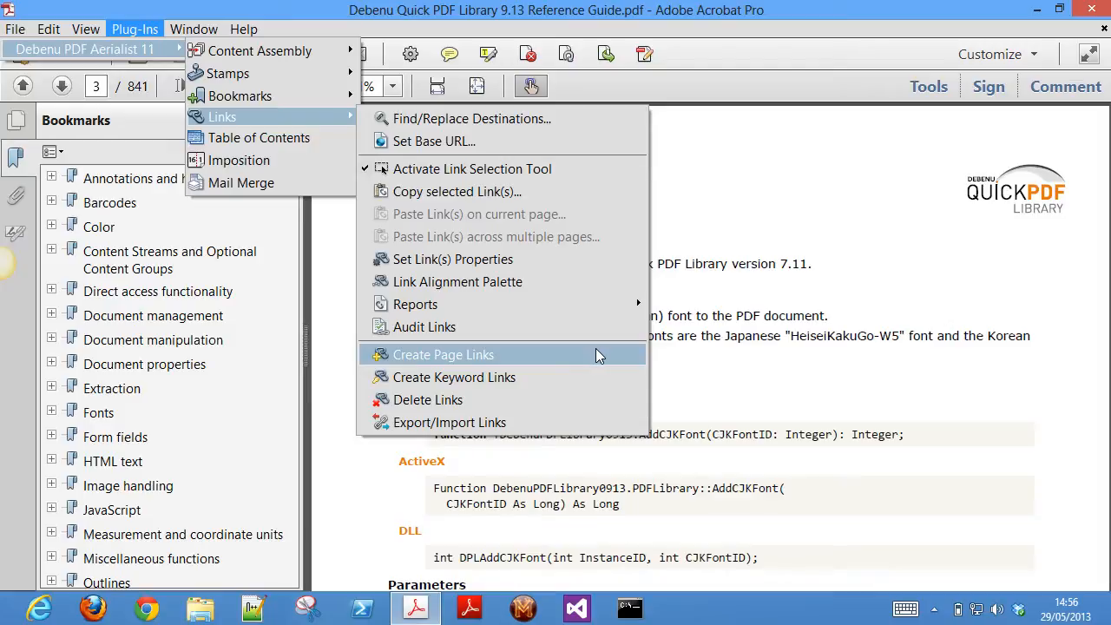
pyautogui.moveTo(588, 377)
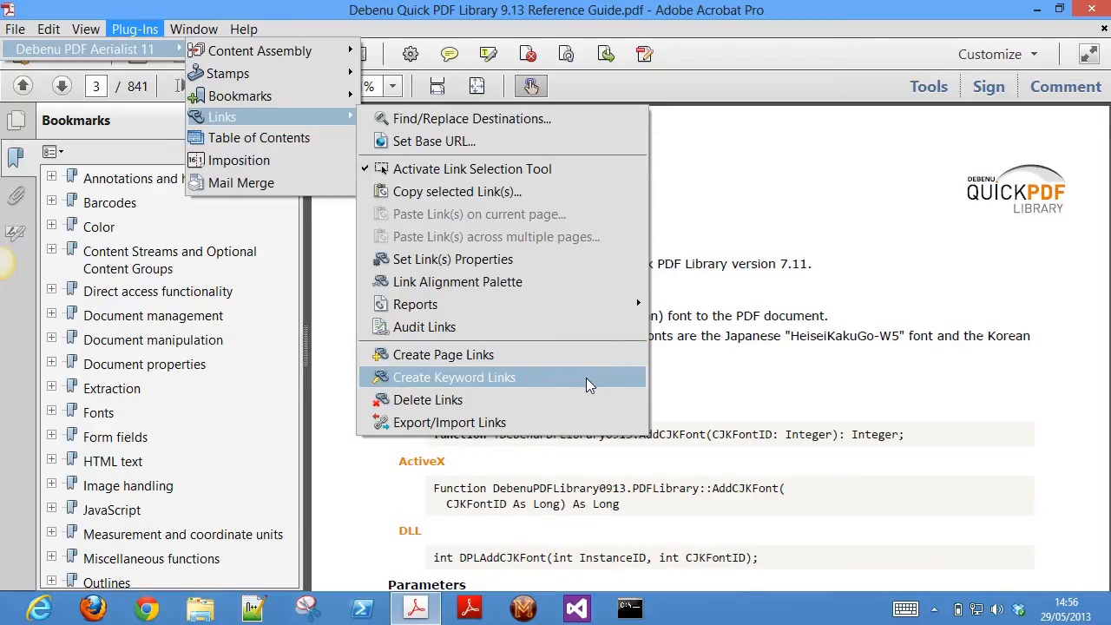
pyautogui.moveTo(579, 422)
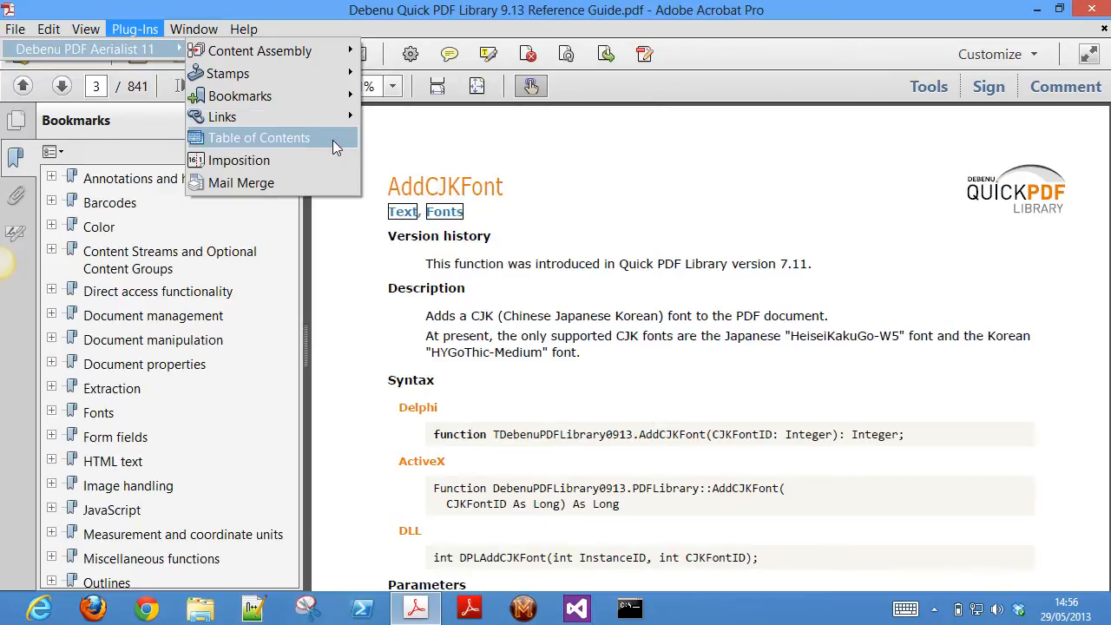
pyautogui.click(258, 137)
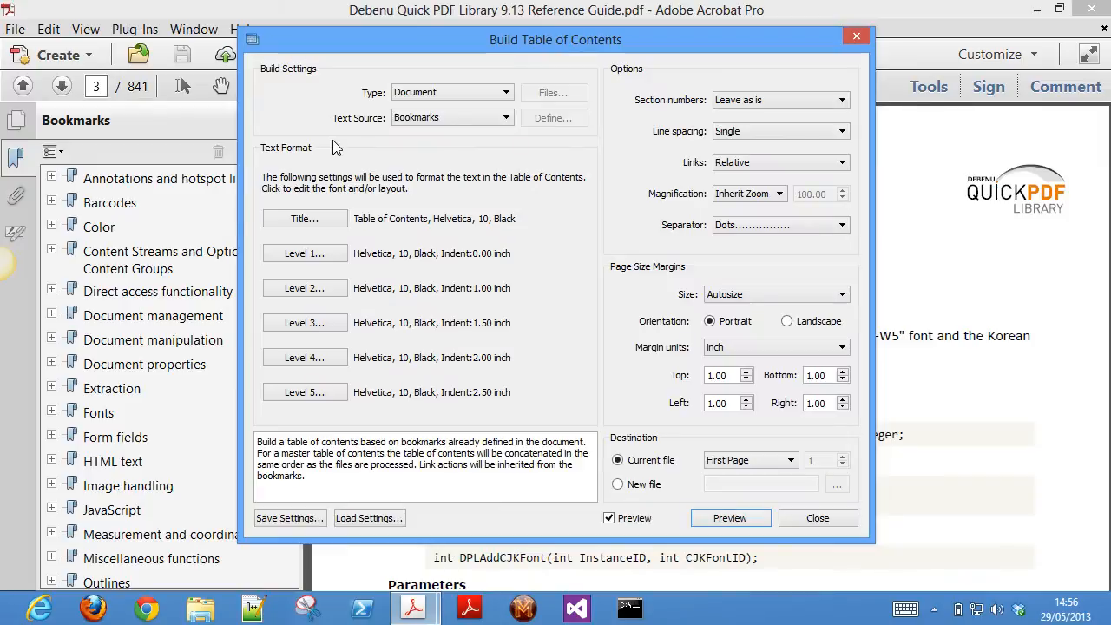
pyautogui.moveTo(517, 276)
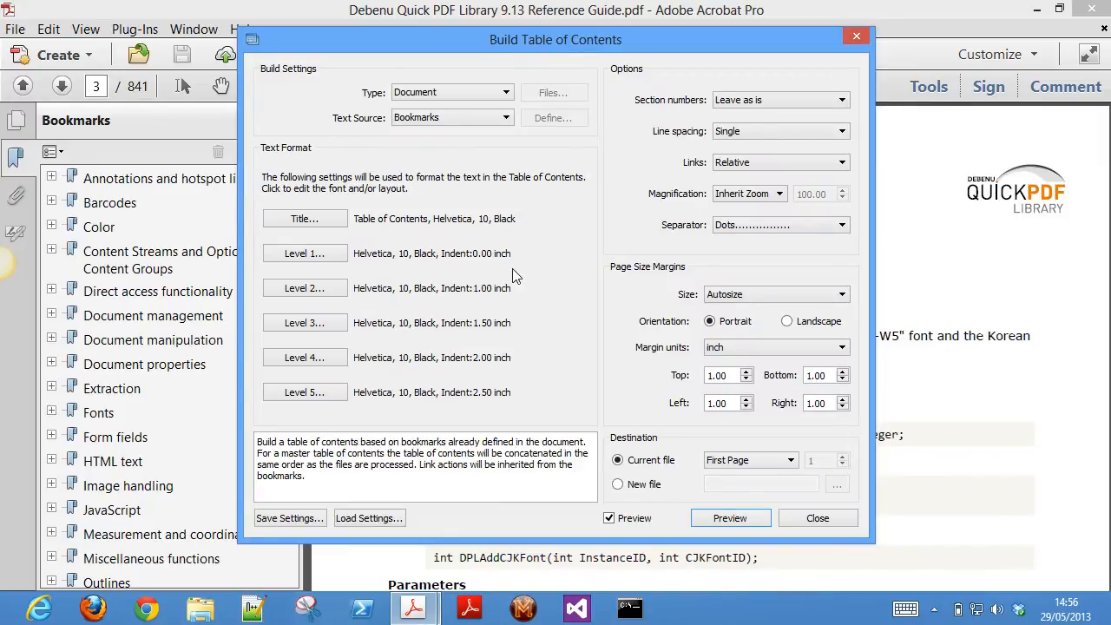
pyautogui.moveTo(679, 424)
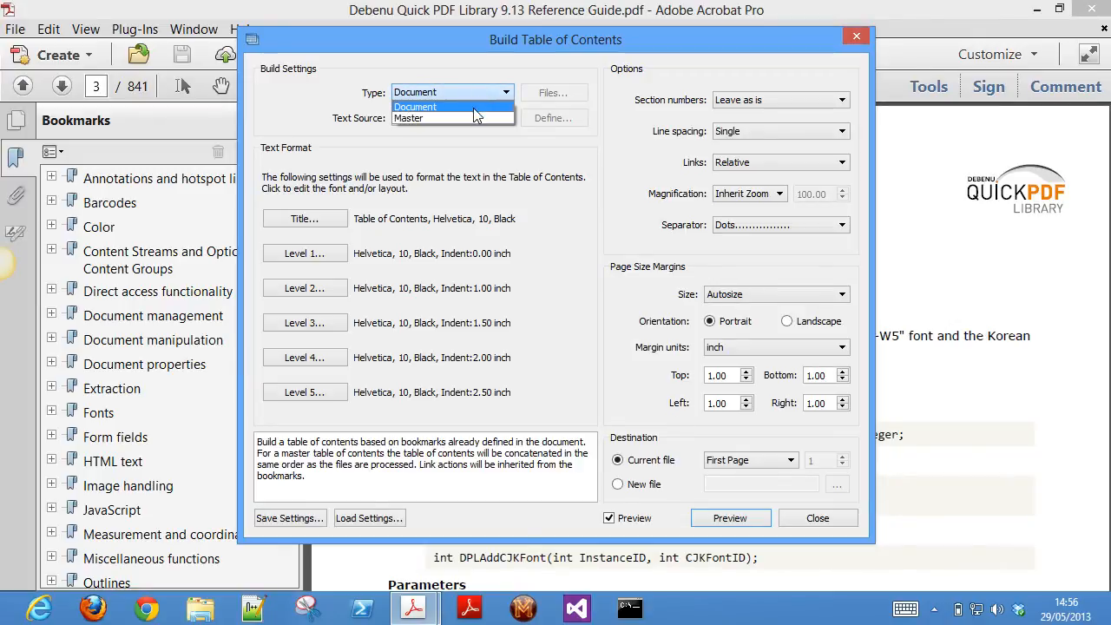
pyautogui.click(409, 118)
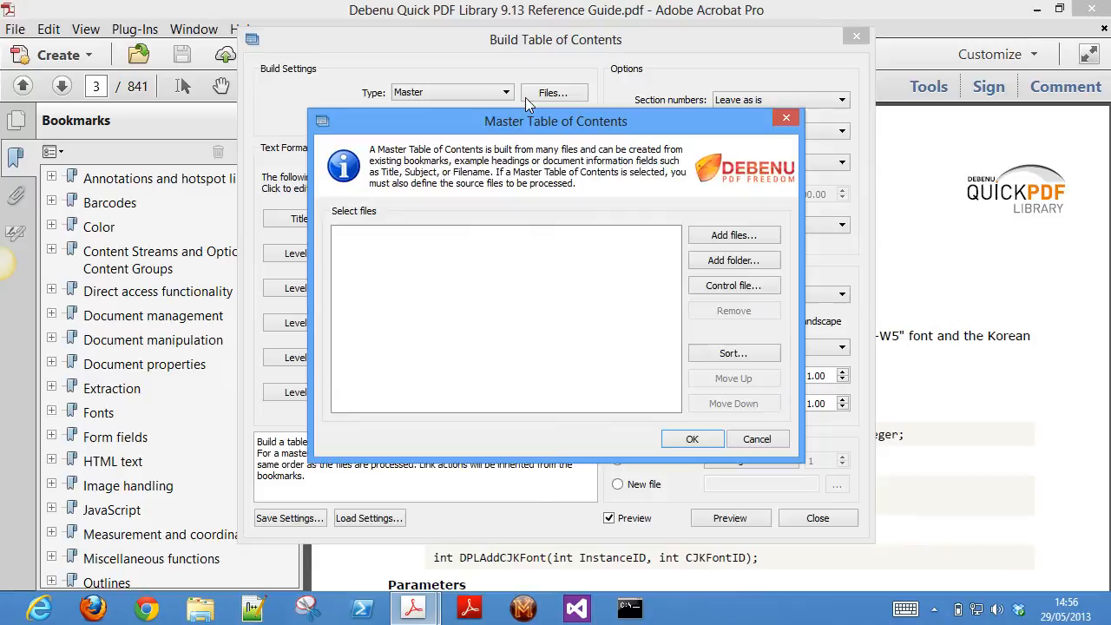
pyautogui.moveTo(652, 337)
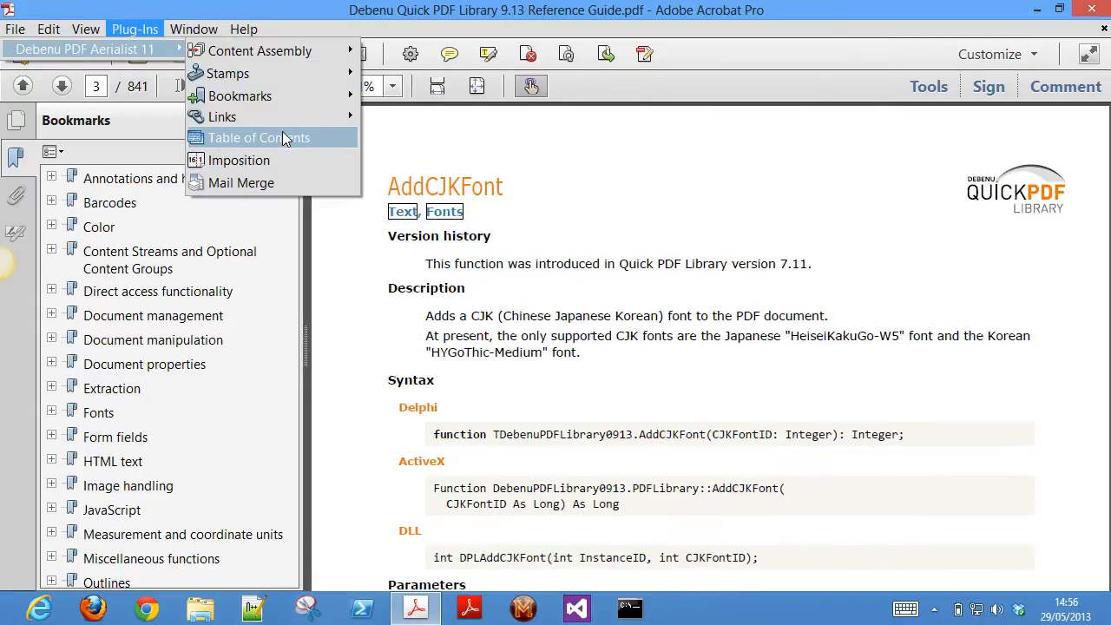
# - In Imposition, view layout types, turn off automatic media sizing, and view printer's marks options
pyautogui.click(238, 160)
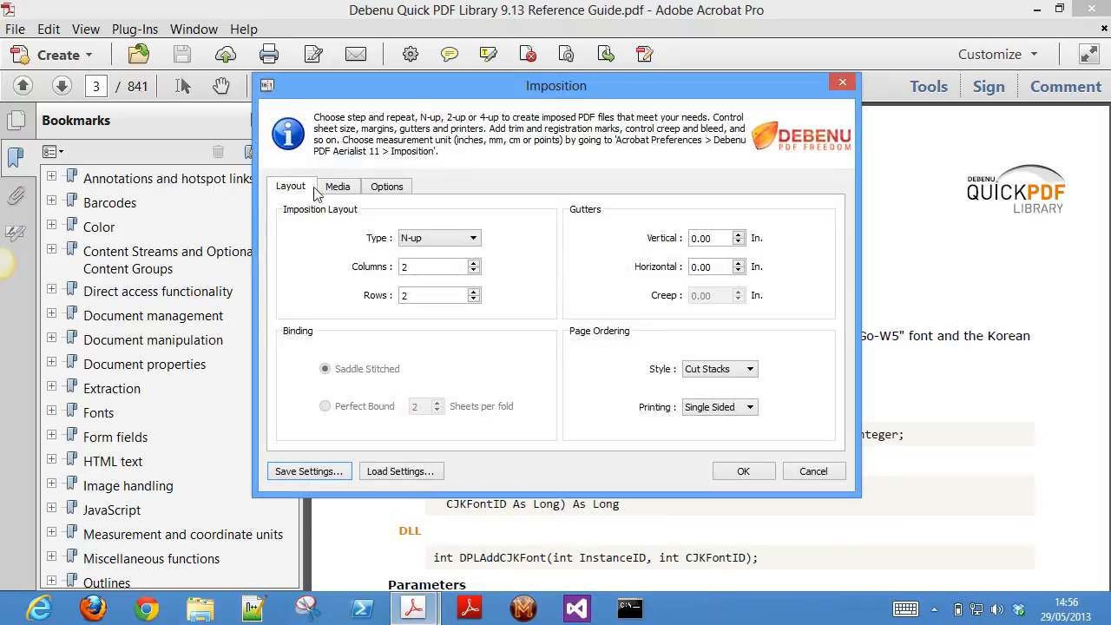
pyautogui.click(472, 238)
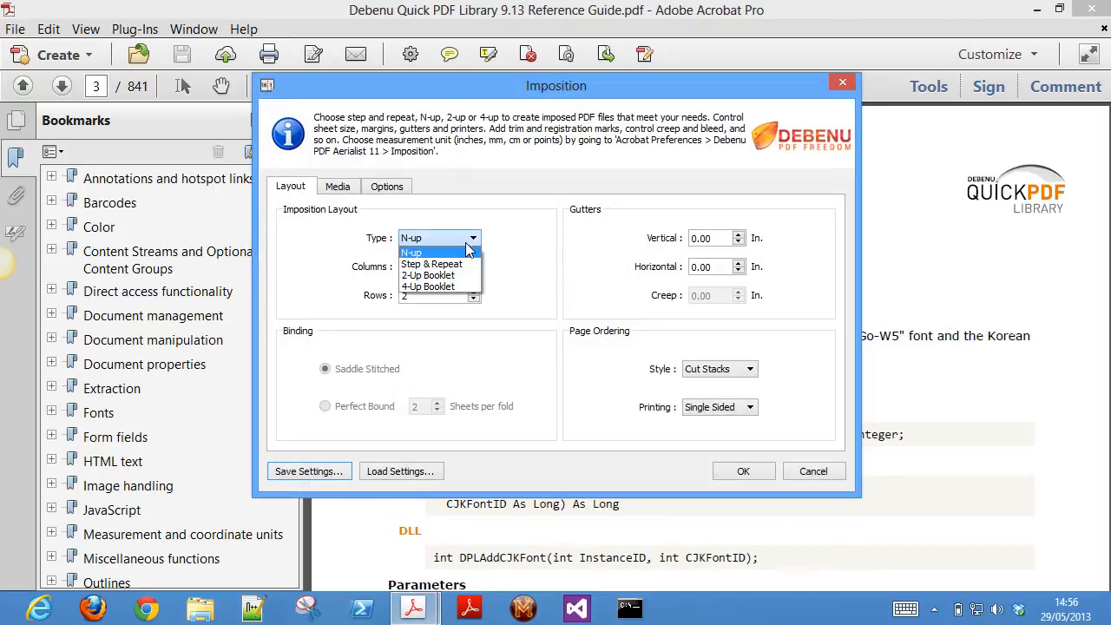
pyautogui.click(337, 186)
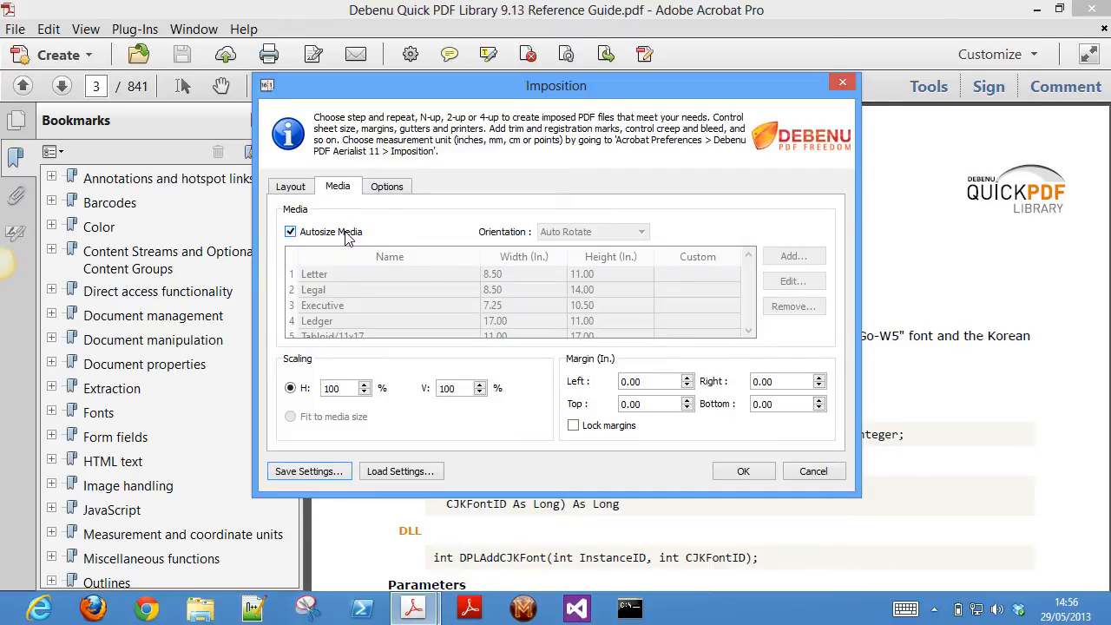
pyautogui.click(291, 231)
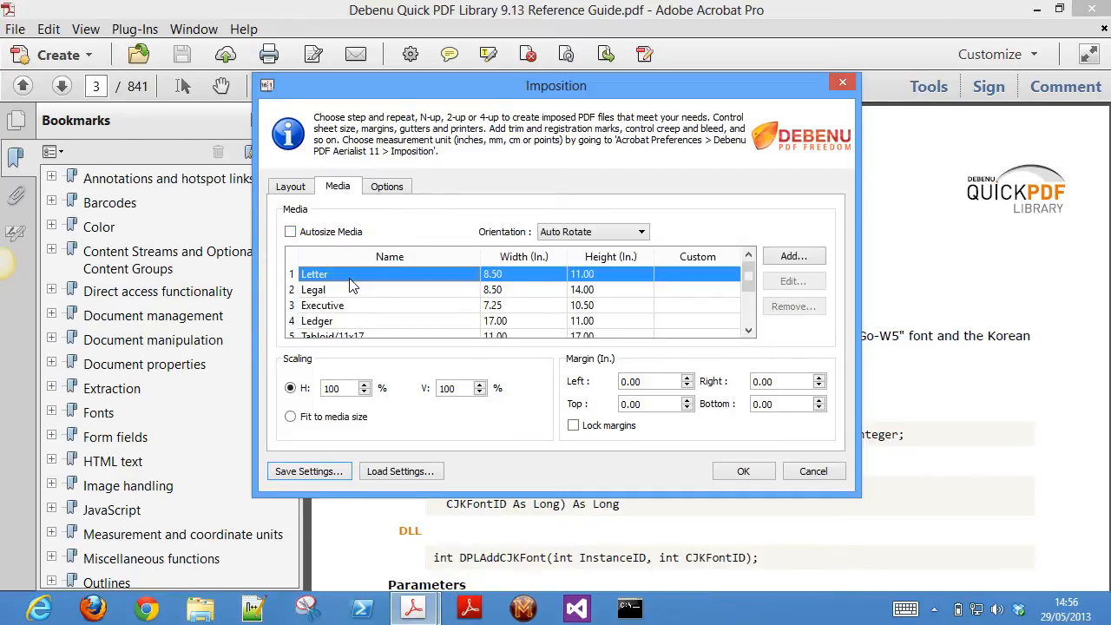
pyautogui.click(386, 186)
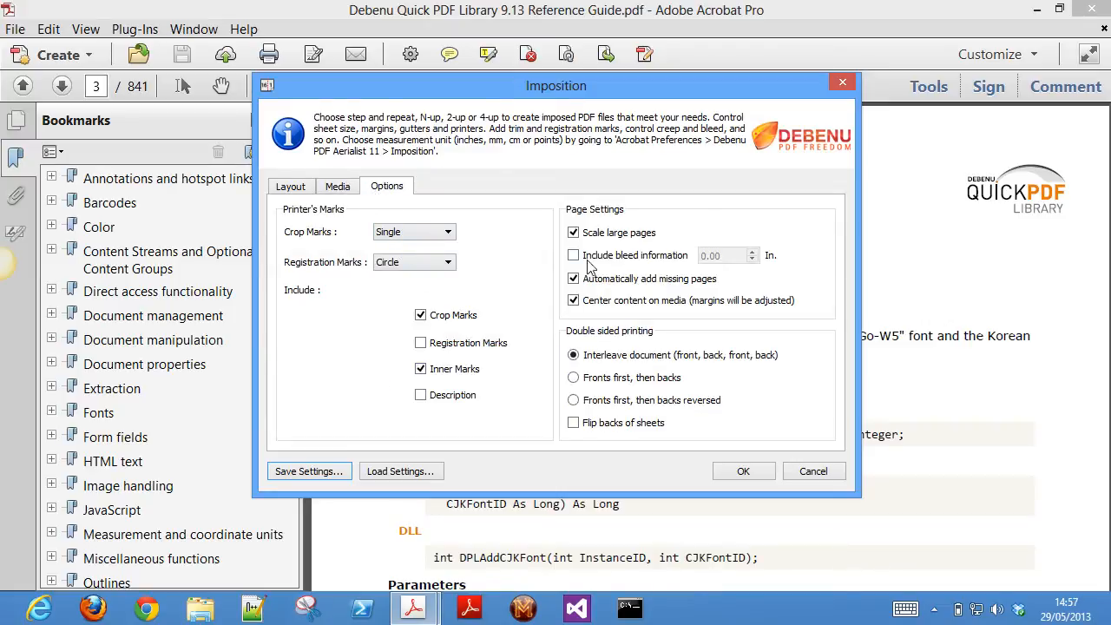
pyautogui.moveTo(744, 460)
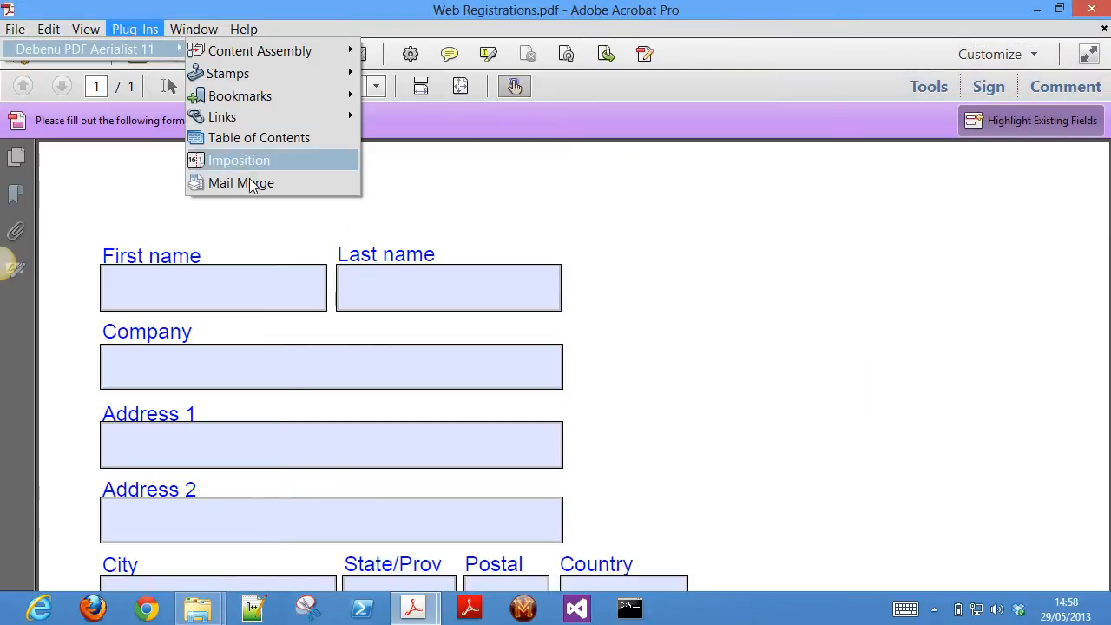
# - Launch Mail Merge, browse for a data source, and open the Test Files folder
pyautogui.click(241, 182)
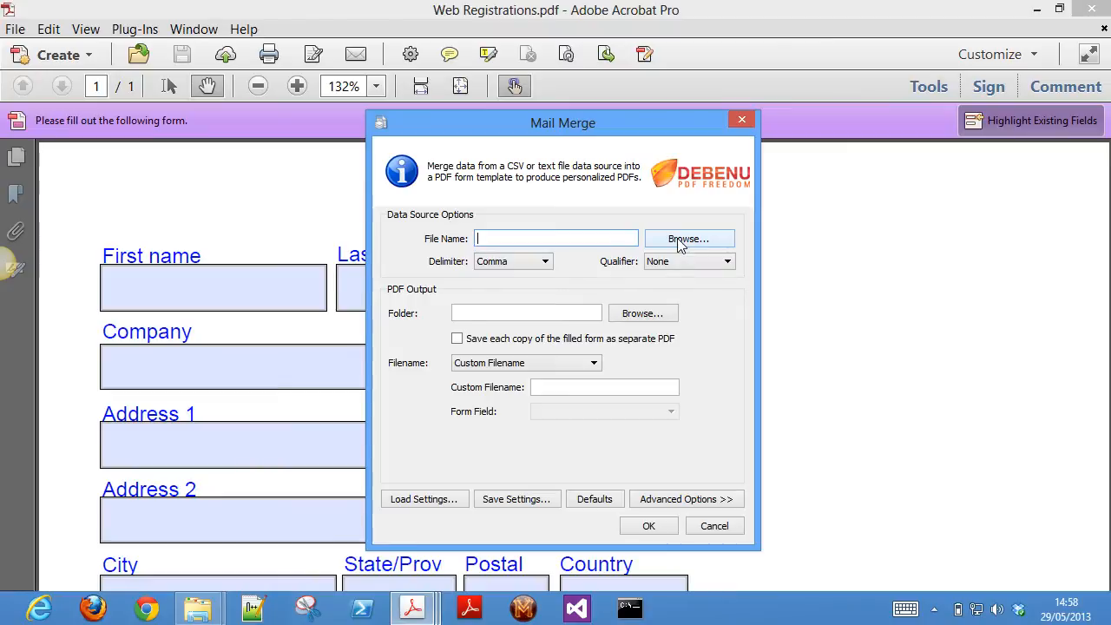
pyautogui.click(688, 239)
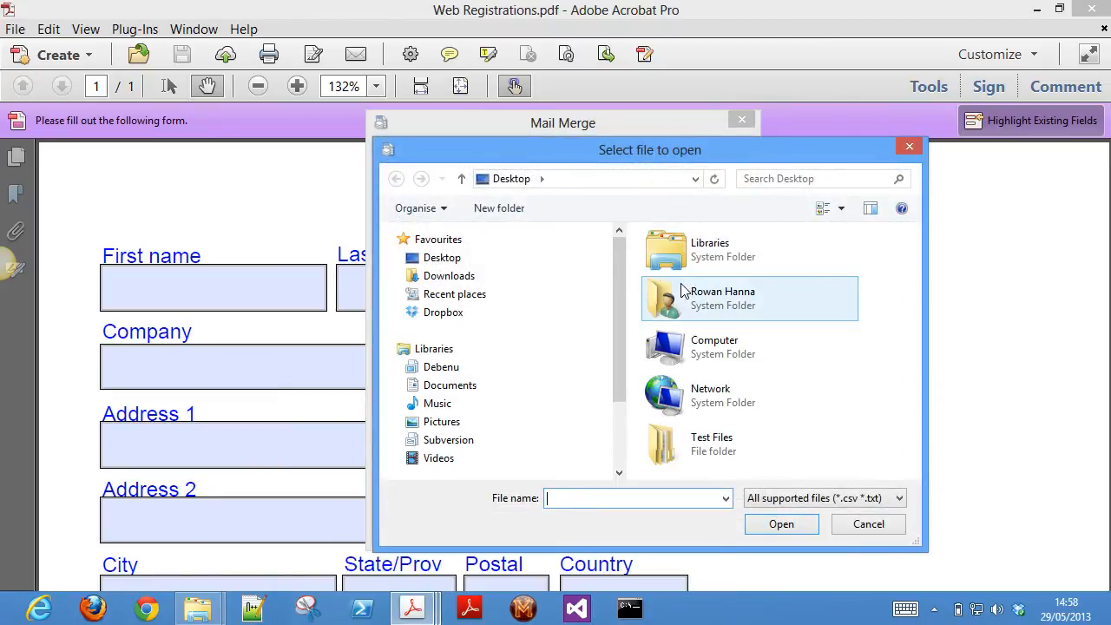
pyautogui.doubleClick(710, 443)
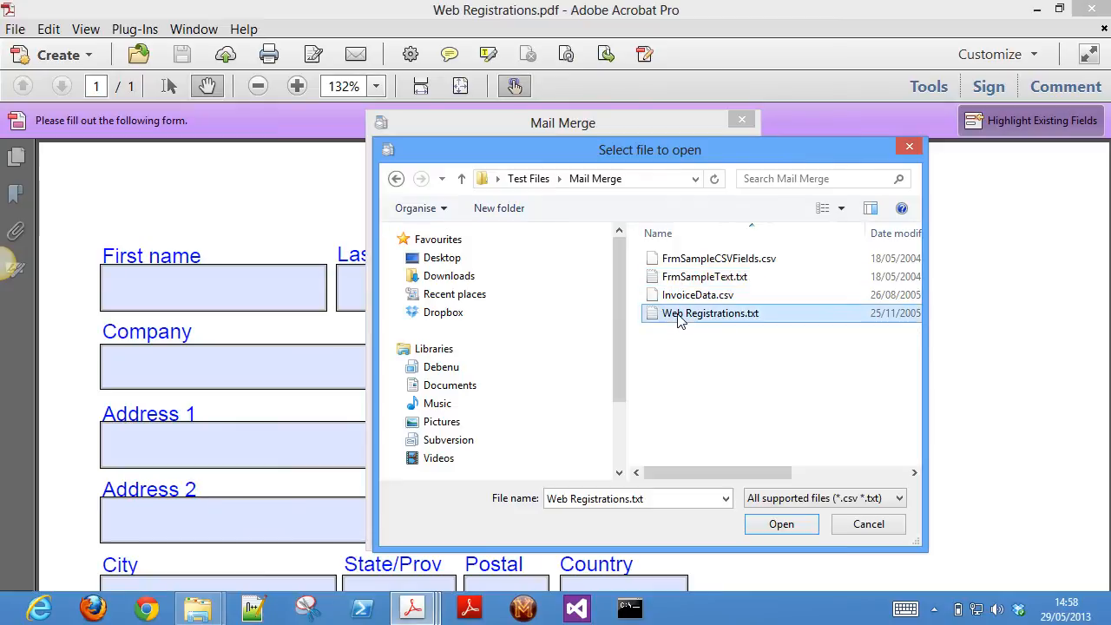
# - Load Web Registrations.txt, name output files by ID field, use Tab delimiter, and toggle Advanced Options
pyautogui.click(780, 524)
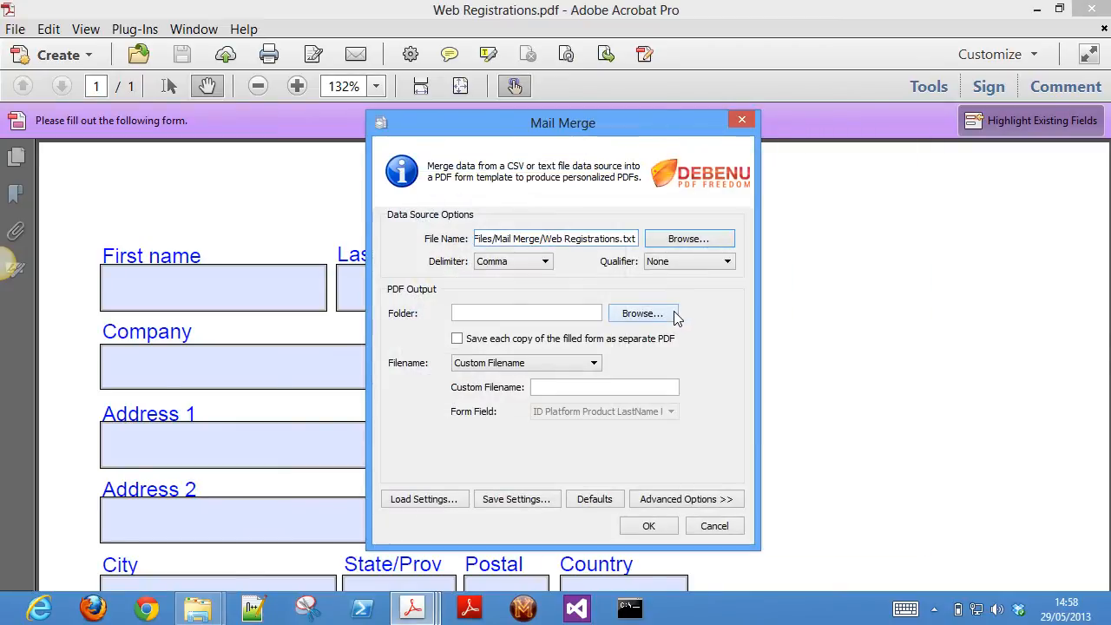
pyautogui.click(525, 363)
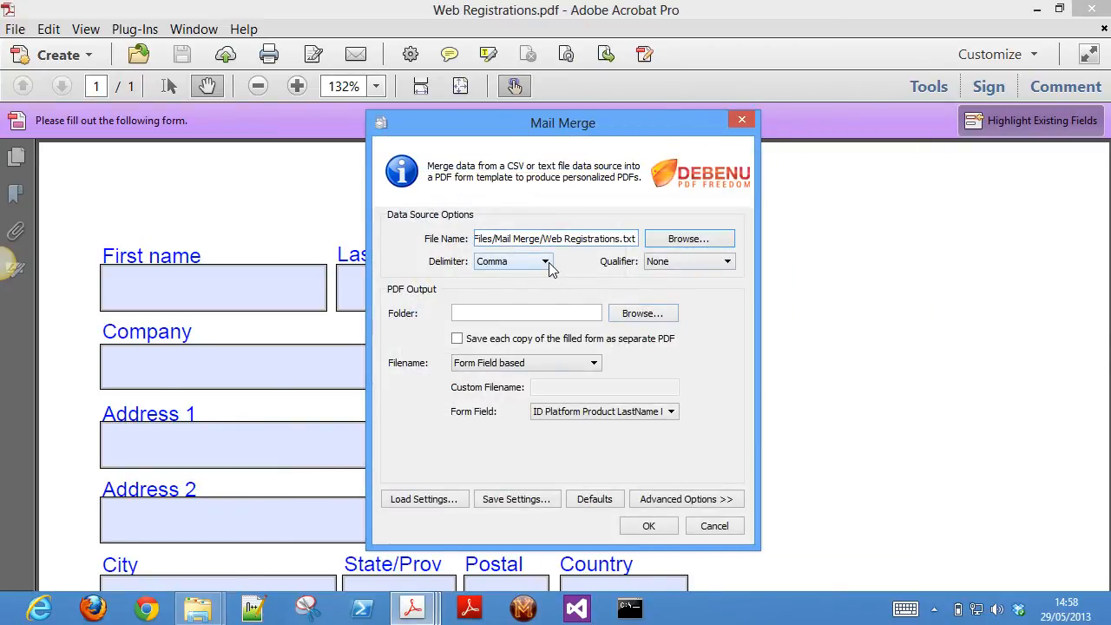
pyautogui.click(546, 261)
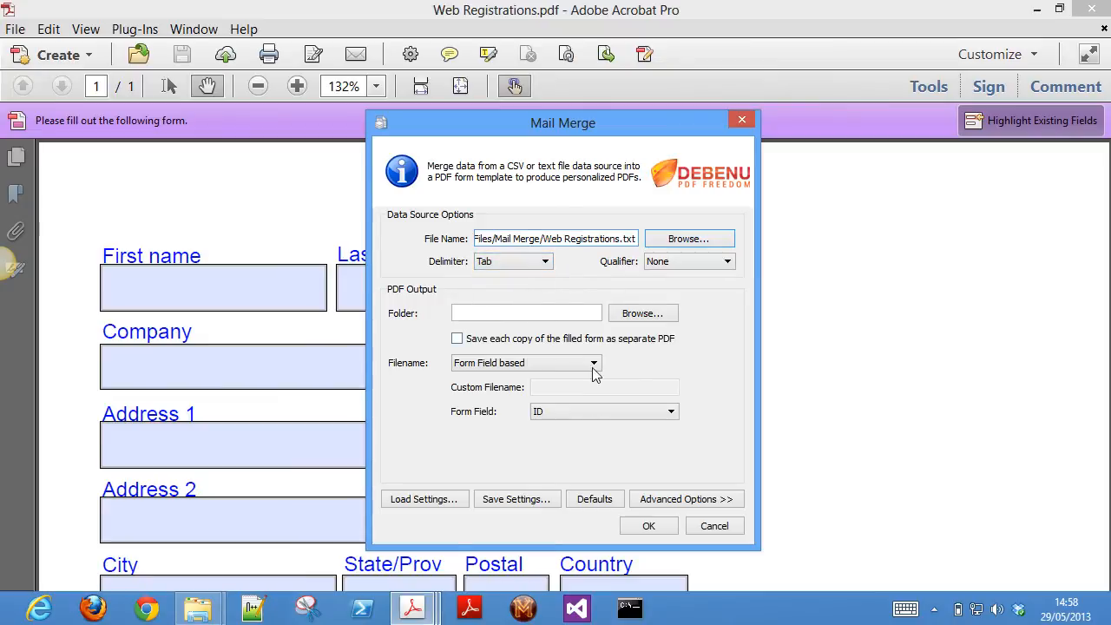
pyautogui.click(671, 410)
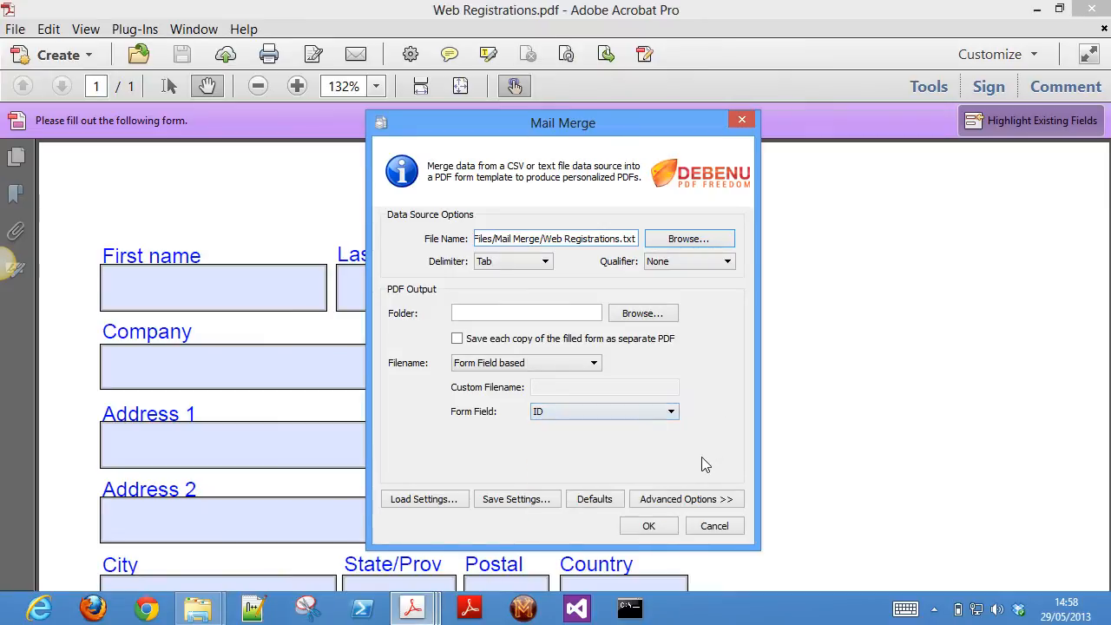
pyautogui.click(685, 498)
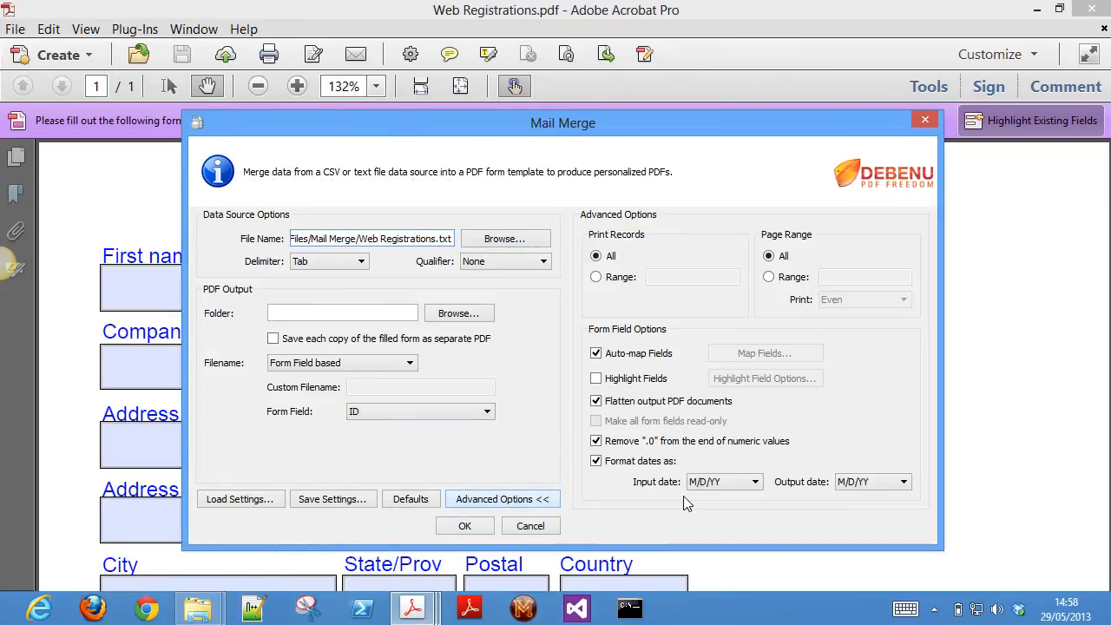
pyautogui.moveTo(595, 505)
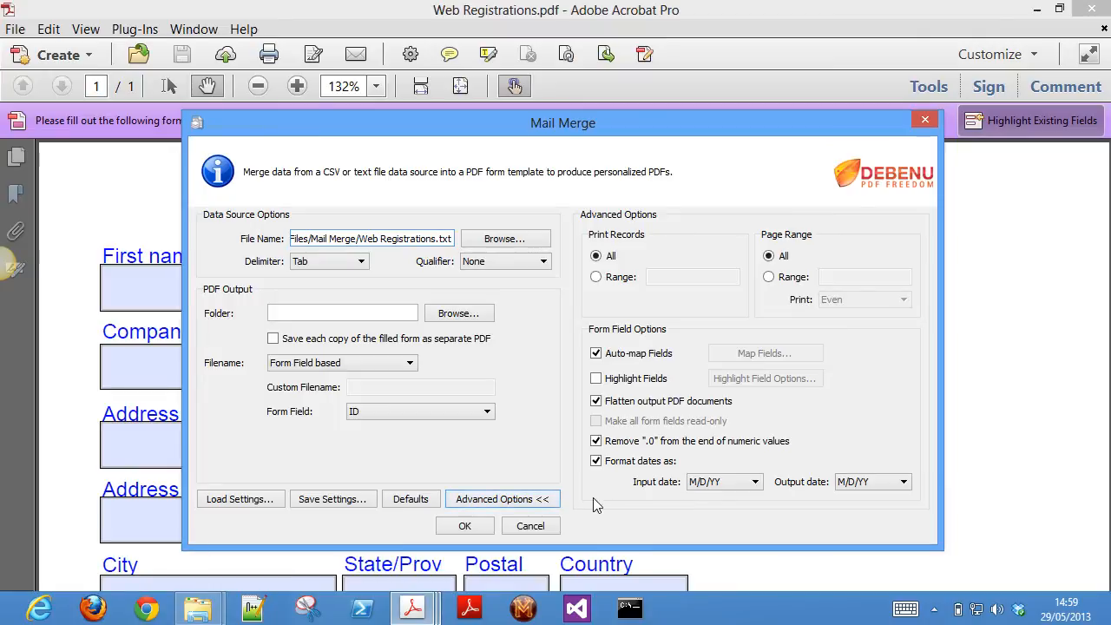
pyautogui.click(502, 498)
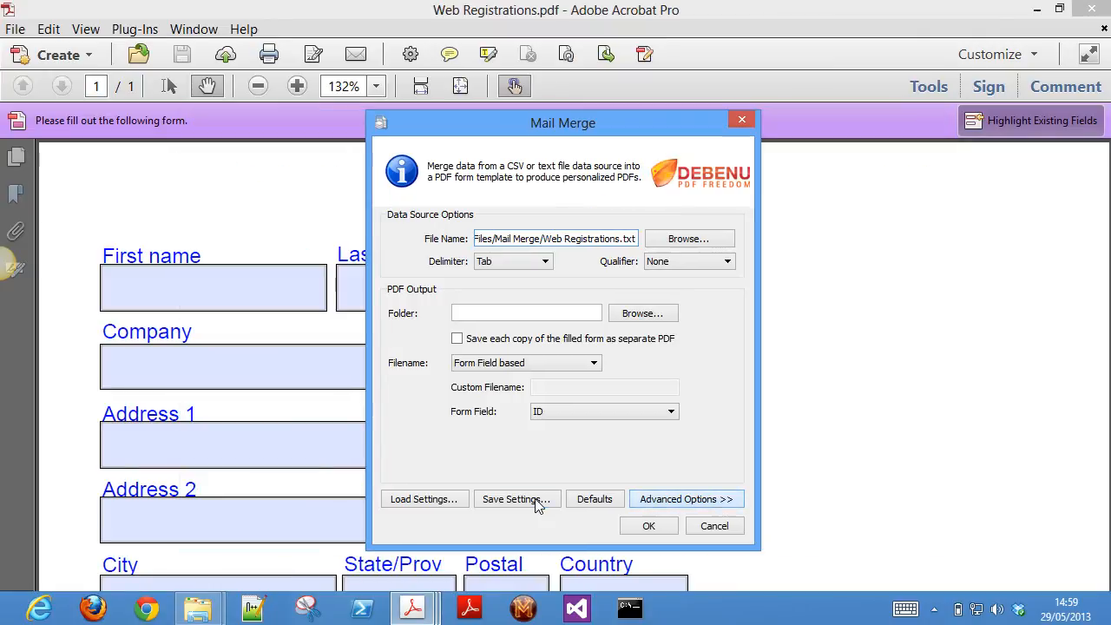